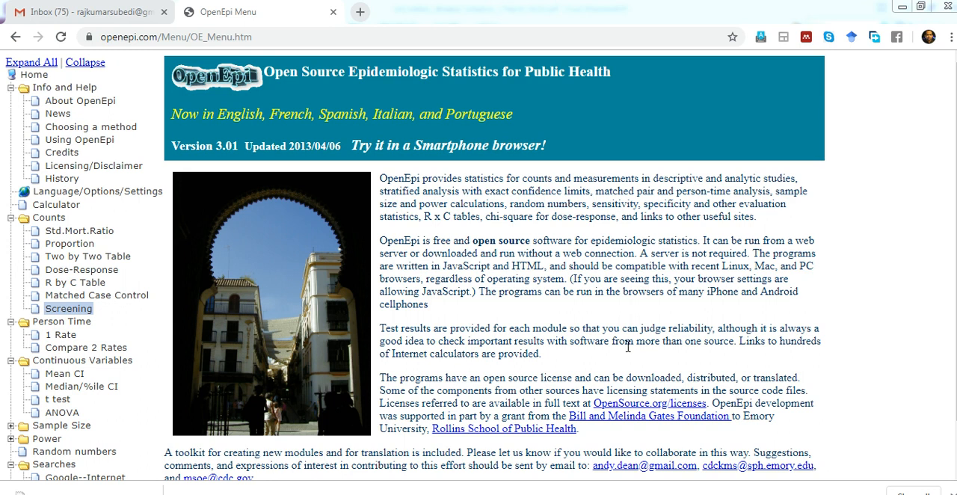
pyautogui.moveTo(375, 346)
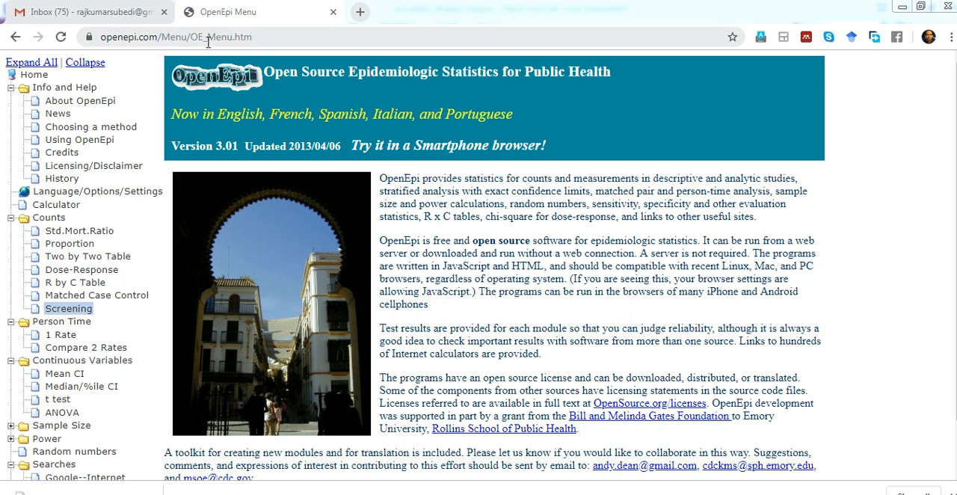
# Expand Sample Size in the left menu and open the Proportion calculator in a new tab
pyautogui.click(172, 36)
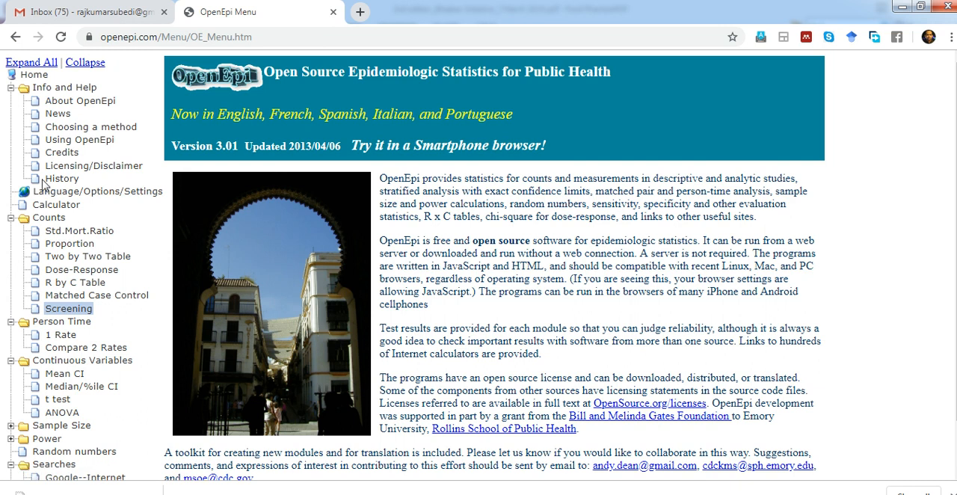
pyautogui.moveTo(51, 122)
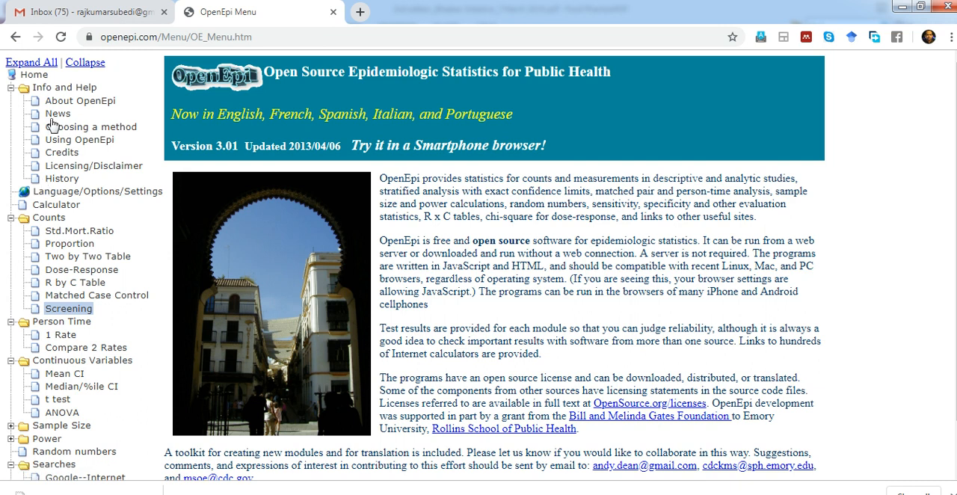
pyautogui.moveTo(52, 122)
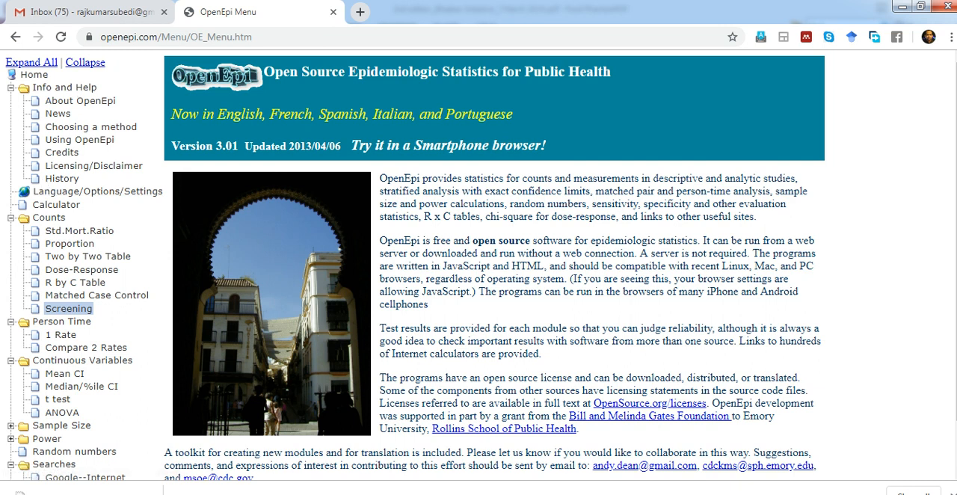
pyautogui.scroll(-3)
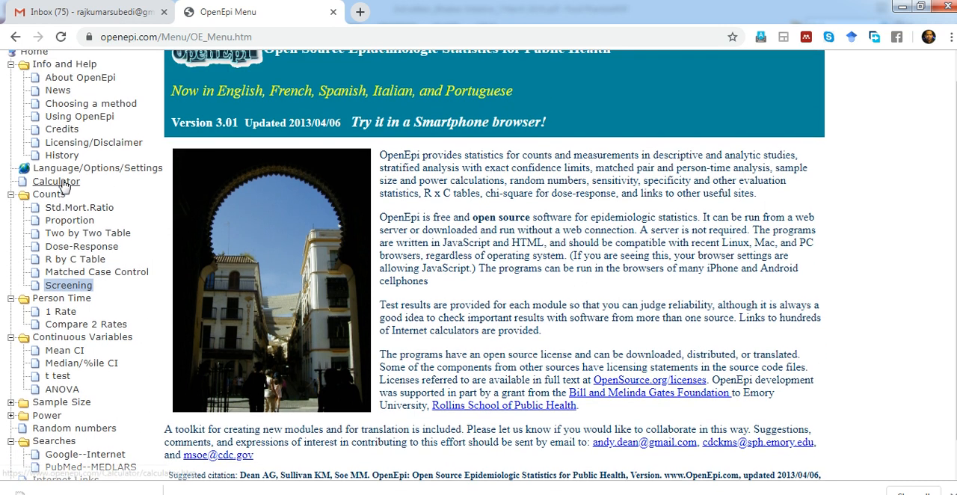
pyautogui.scroll(-3)
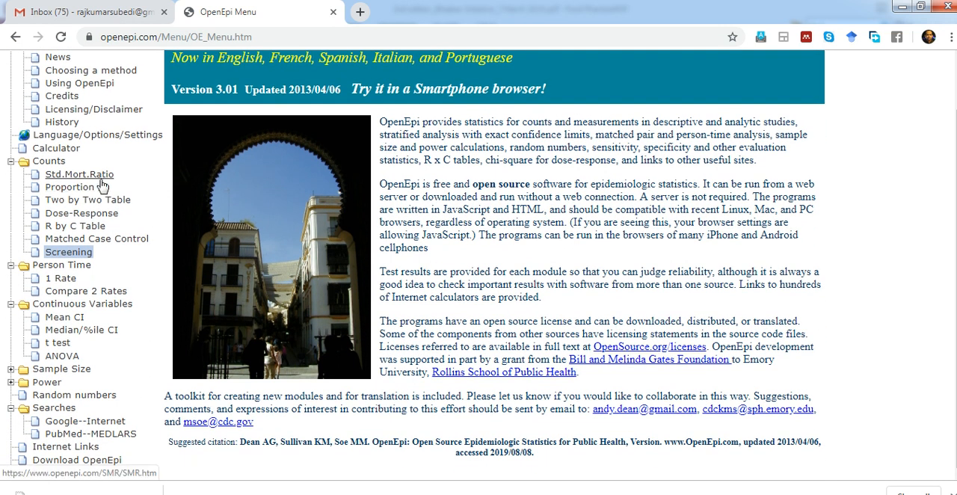
pyautogui.moveTo(109, 203)
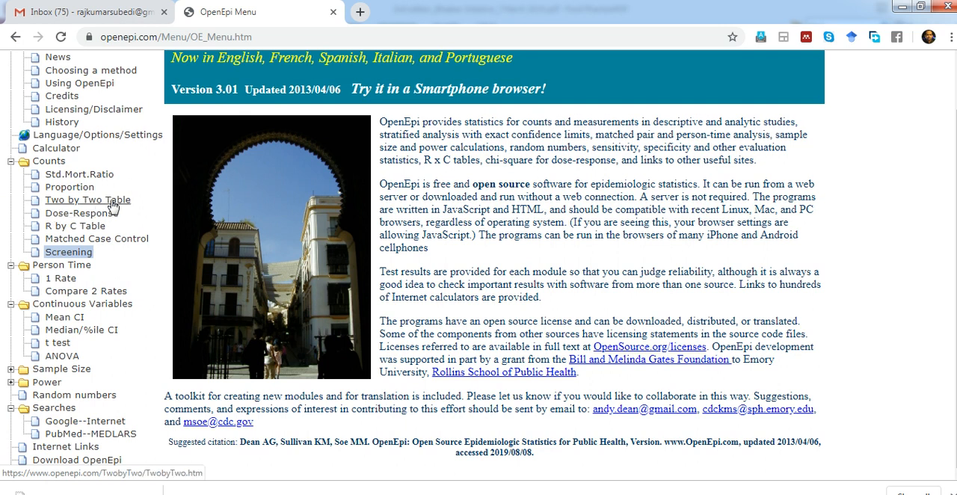
pyautogui.moveTo(69, 264)
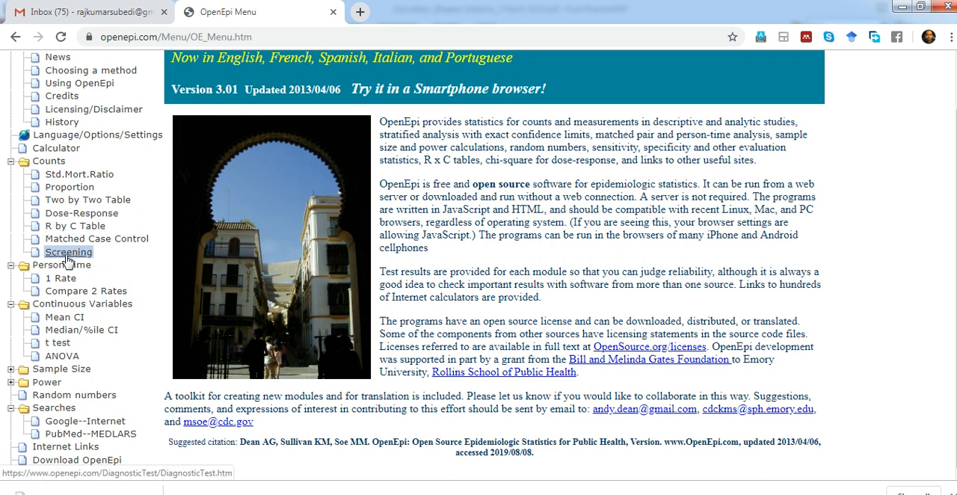
pyautogui.moveTo(79, 277)
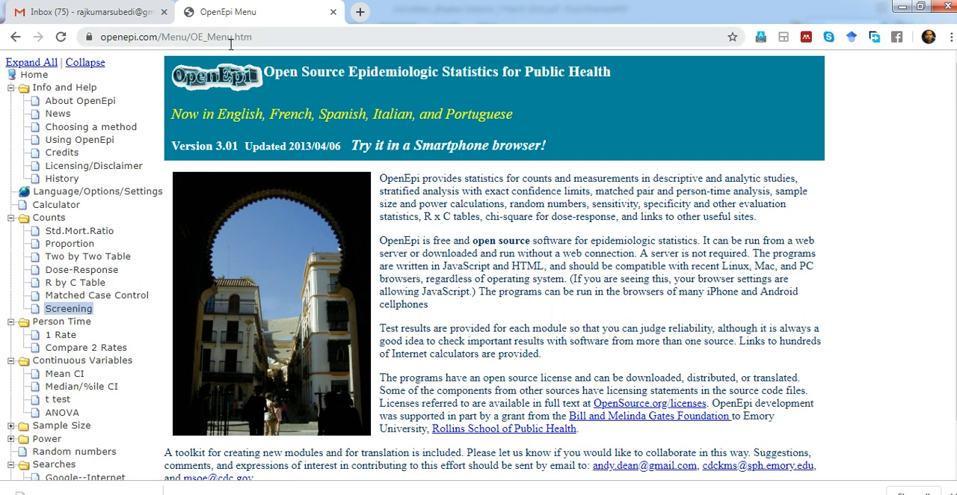
pyautogui.moveTo(630, 305)
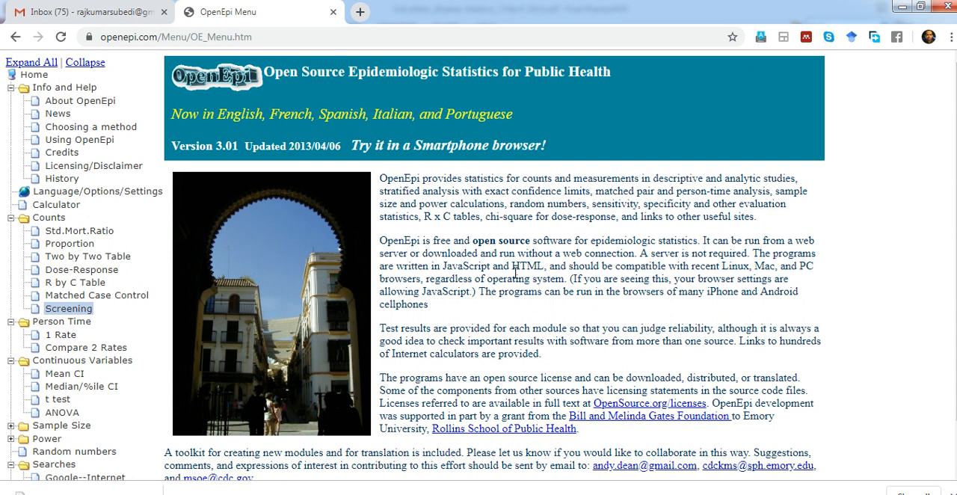
pyautogui.moveTo(569, 301)
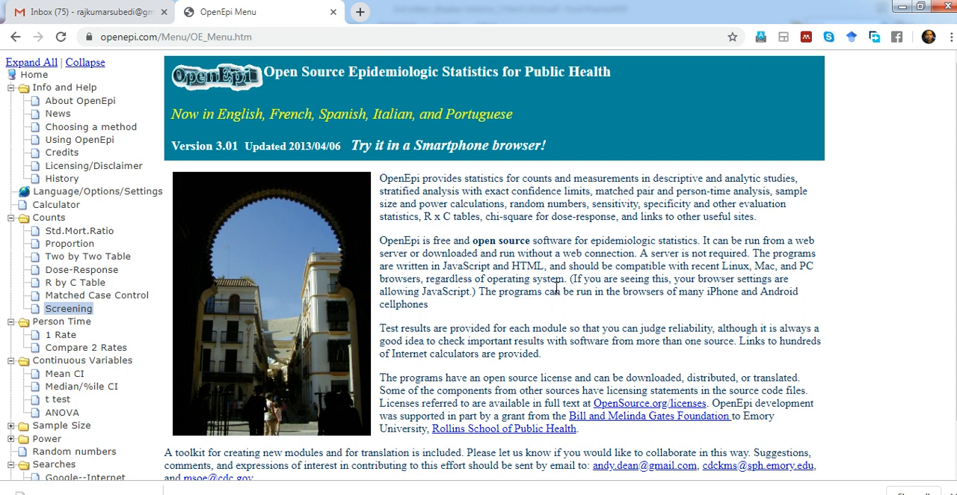
pyautogui.moveTo(760, 292)
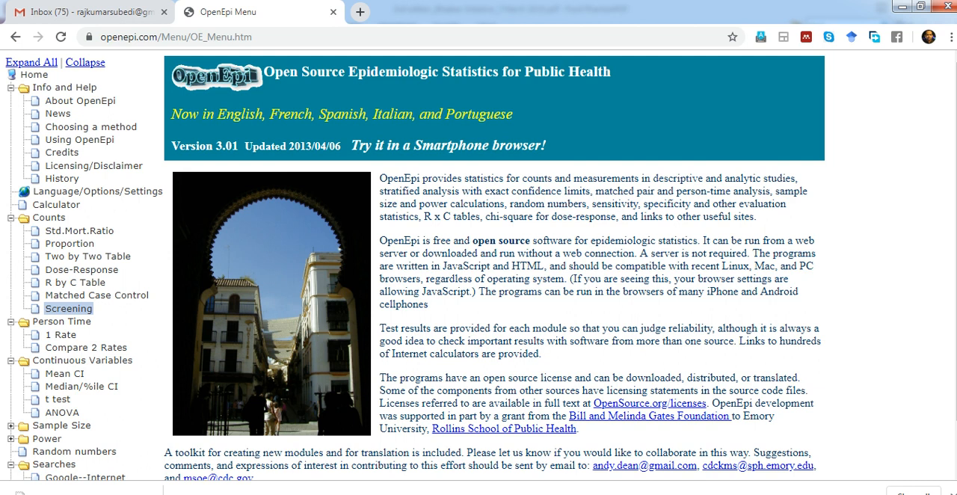
pyautogui.scroll(-3)
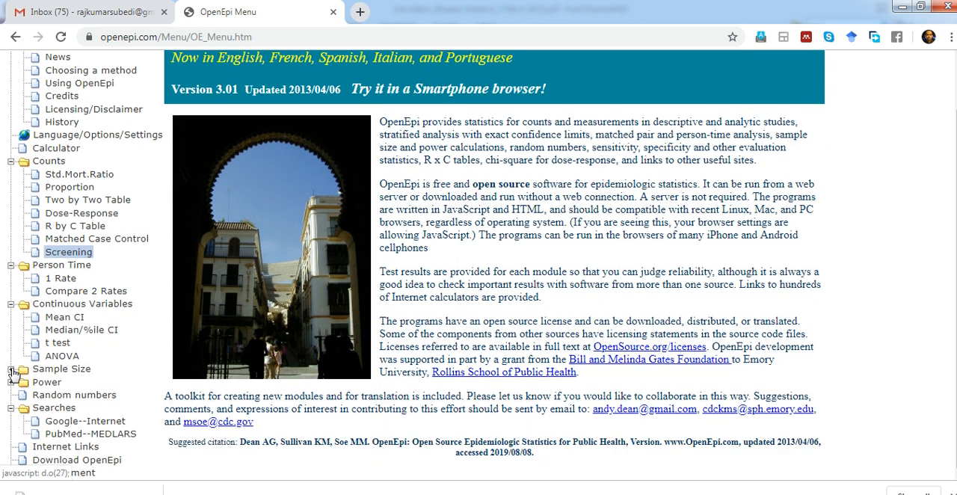
pyautogui.click(8, 369)
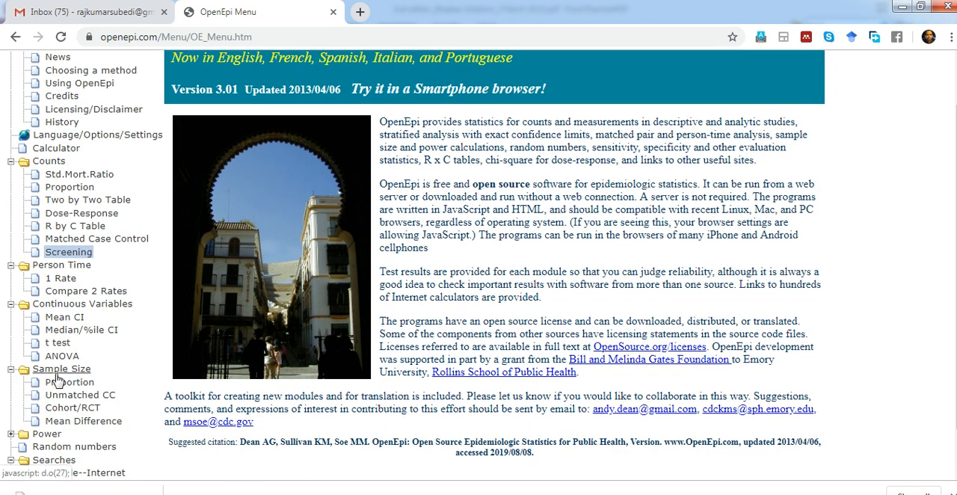
pyautogui.click(70, 382)
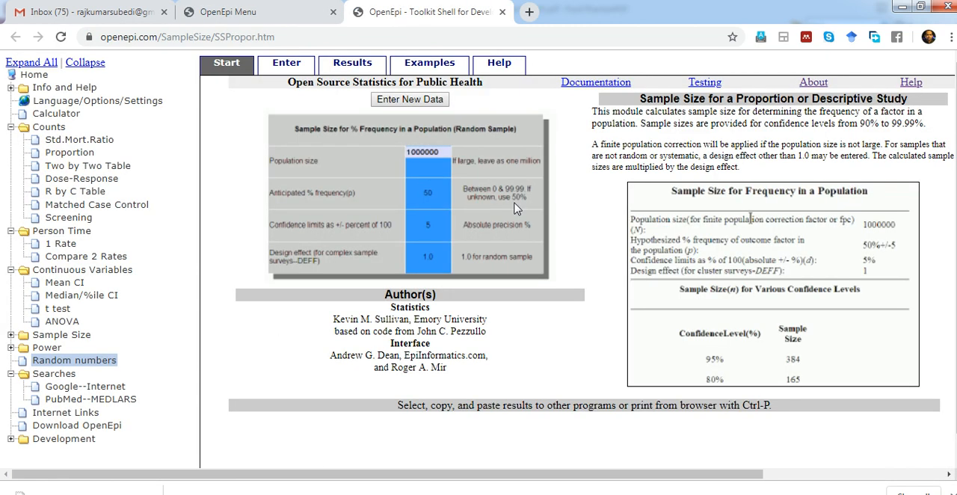
pyautogui.moveTo(364, 121)
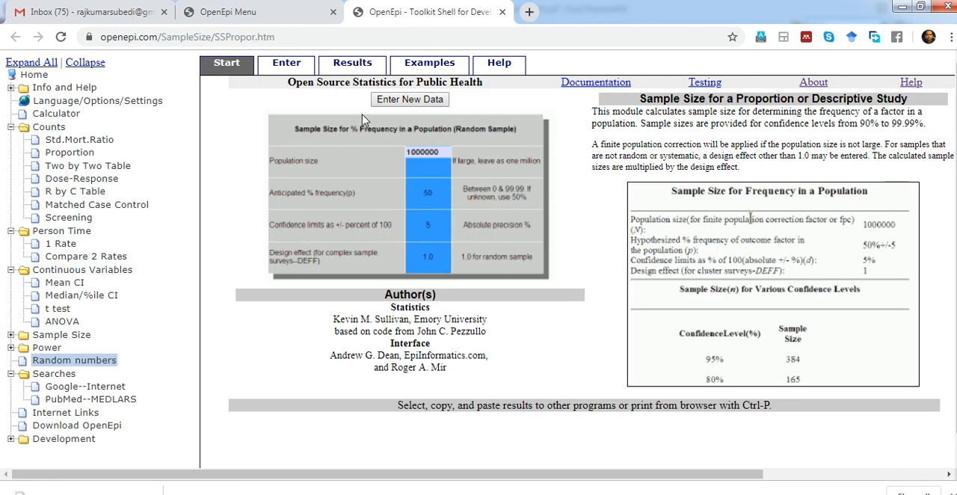
pyautogui.moveTo(408, 100)
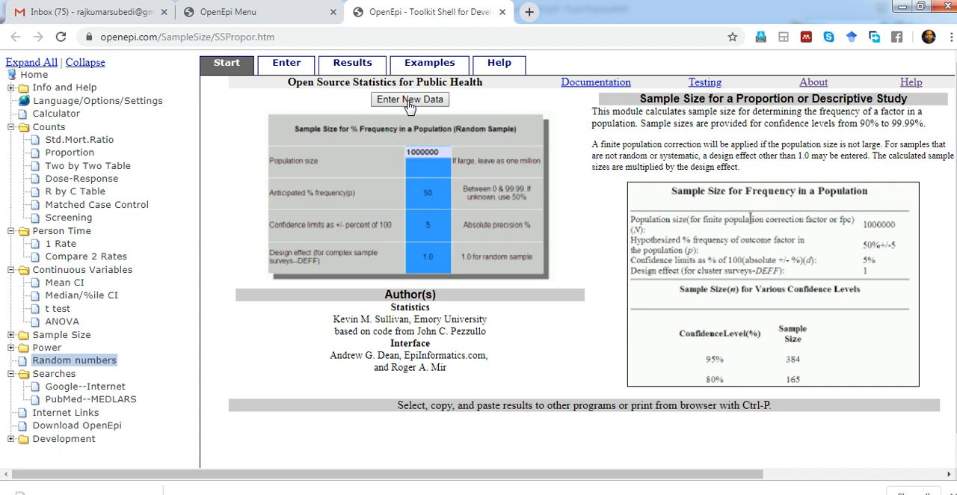
# Enter new data: population 1000, frequency 50%, confidence limits 5, design effect 1.0
pyautogui.click(409, 99)
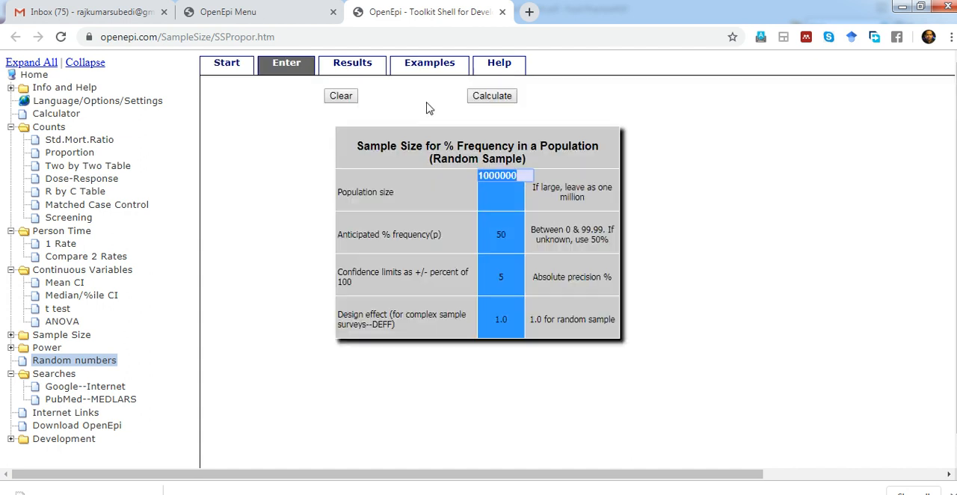
pyautogui.moveTo(398, 207)
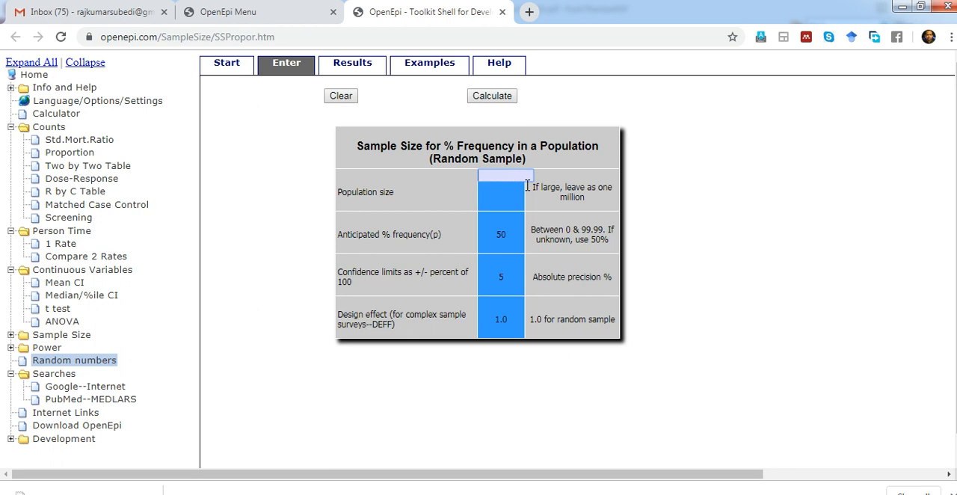
pyautogui.write('1000')
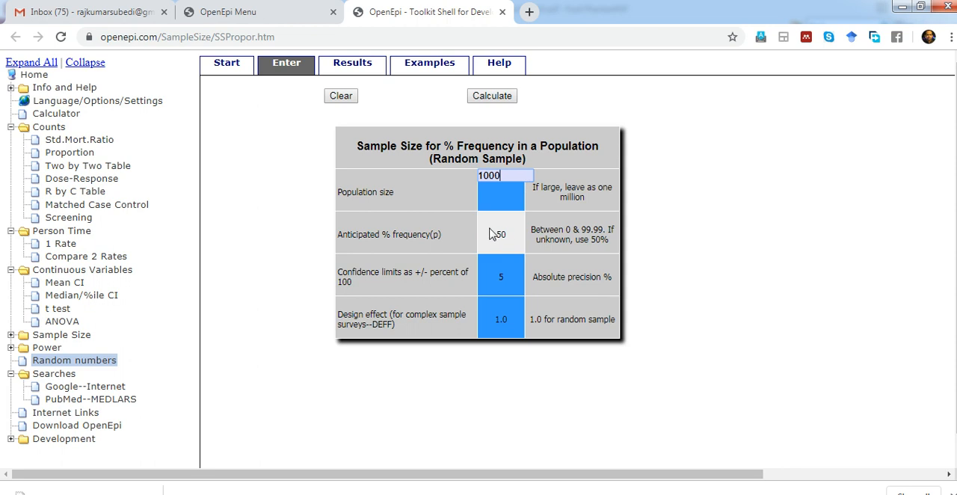
pyautogui.click(500, 232)
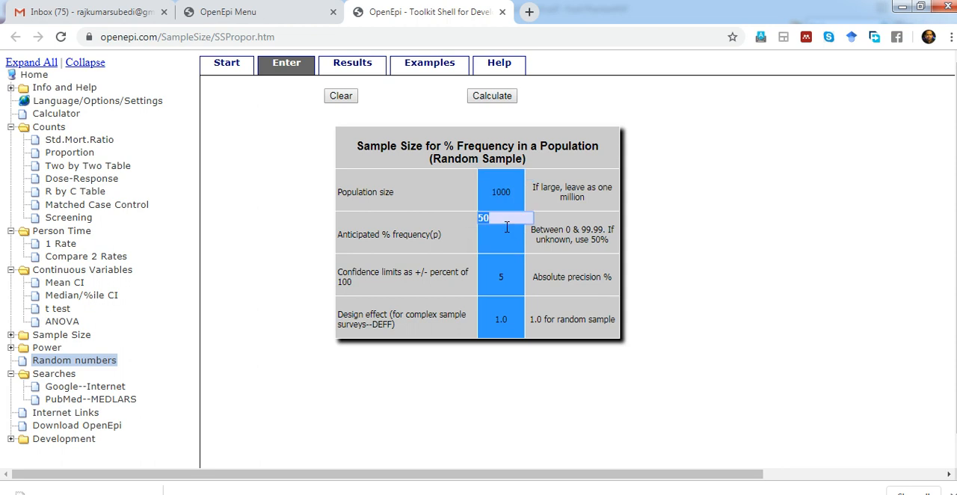
pyautogui.moveTo(440, 245)
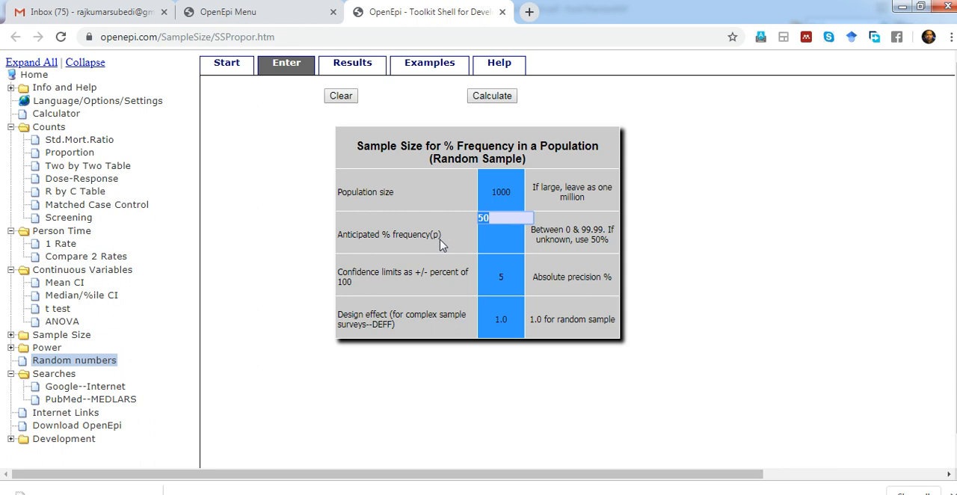
pyautogui.moveTo(502, 227)
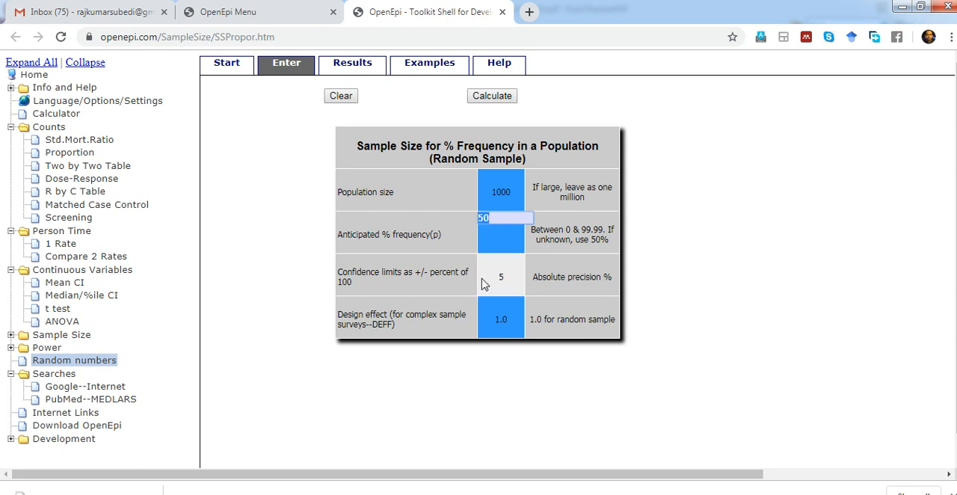
pyautogui.moveTo(522, 281)
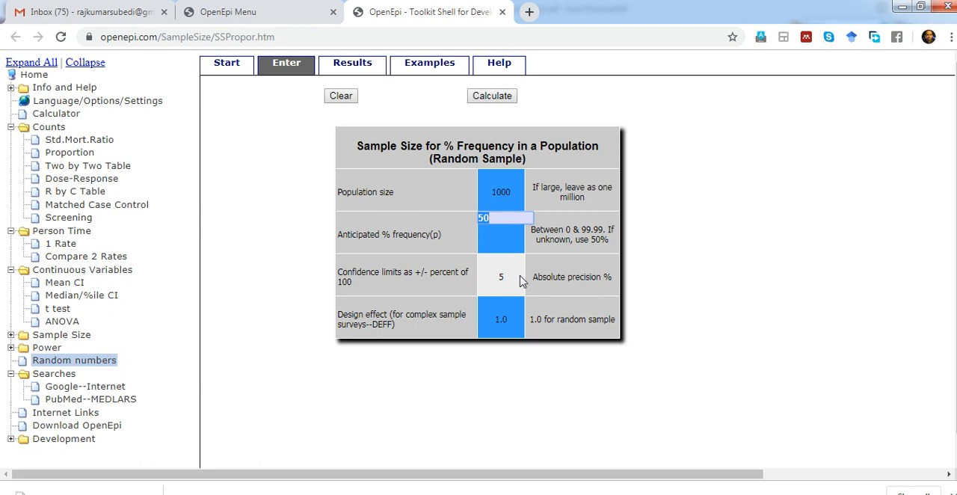
pyautogui.moveTo(508, 284)
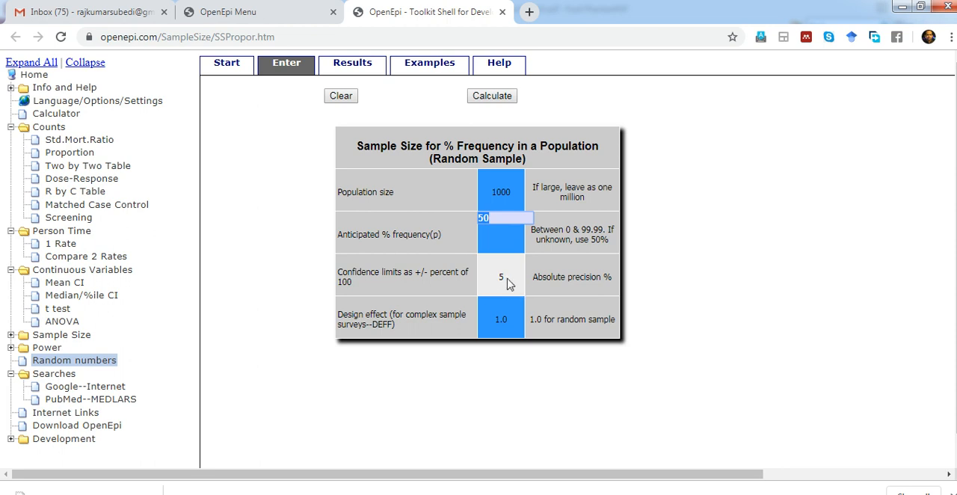
pyautogui.moveTo(507, 287)
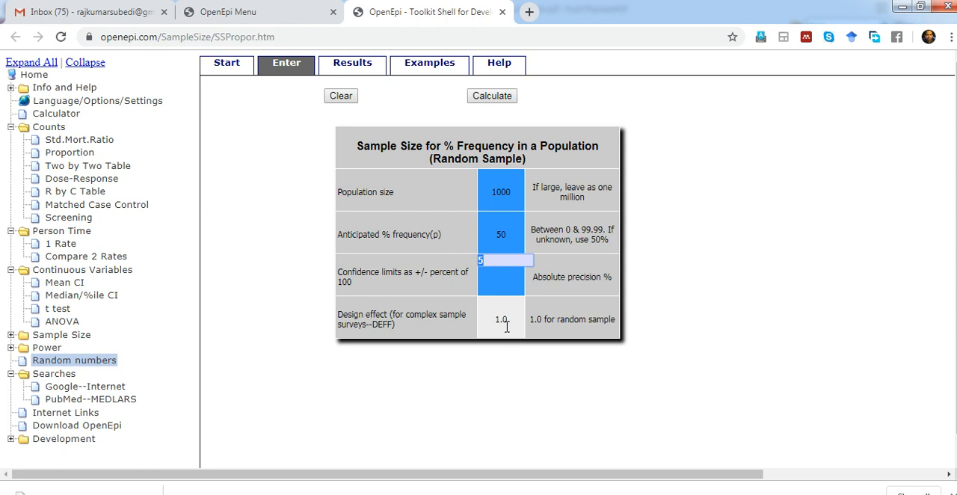
pyautogui.moveTo(516, 333)
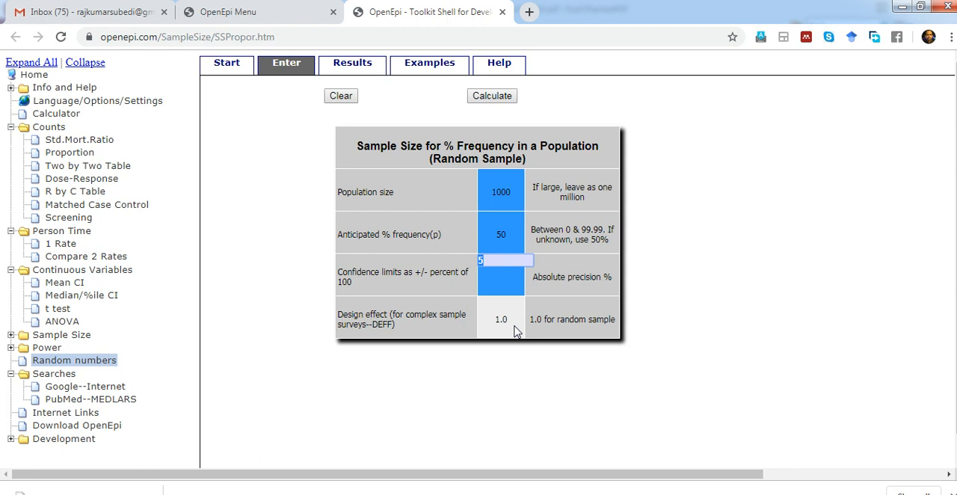
pyautogui.moveTo(509, 340)
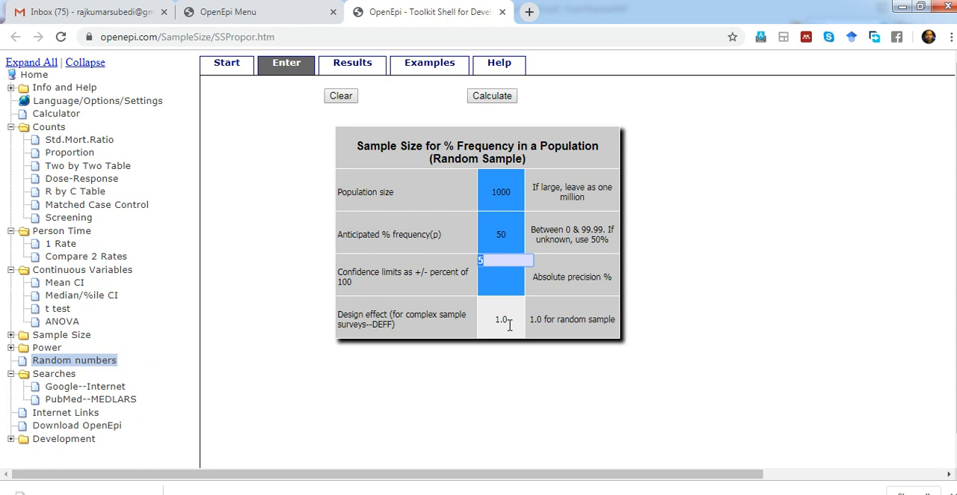
pyautogui.moveTo(513, 324)
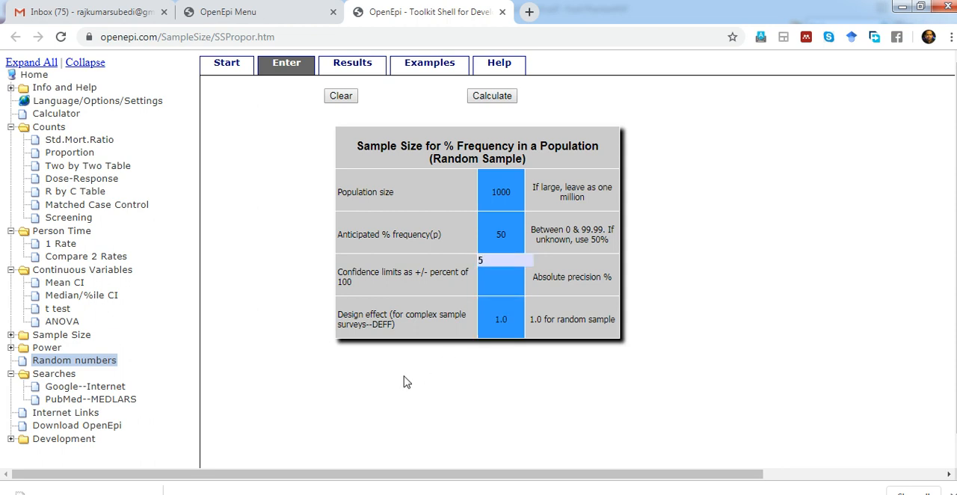
pyautogui.moveTo(335, 187)
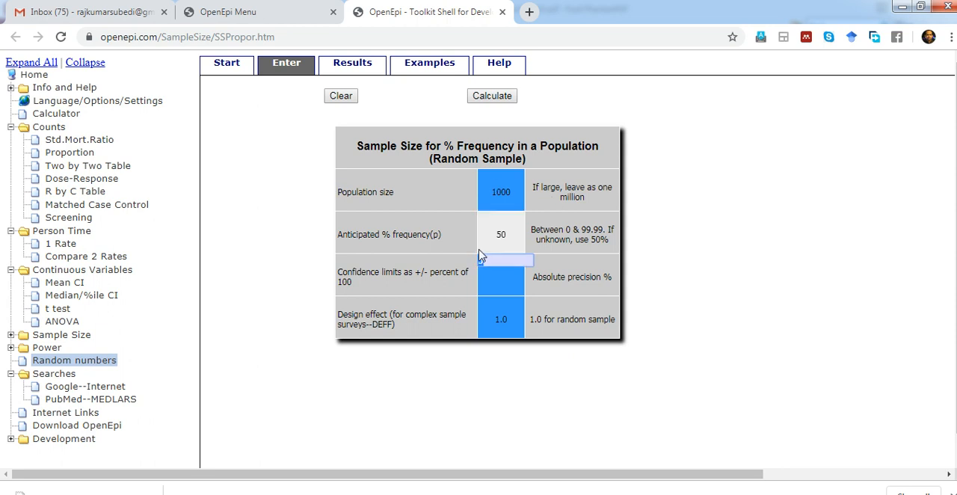
pyautogui.write('5')
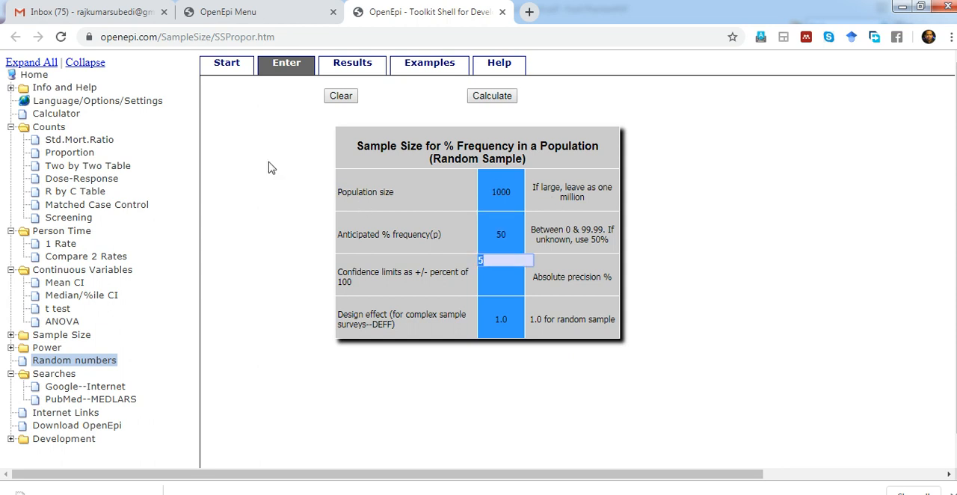
pyautogui.moveTo(150, 82)
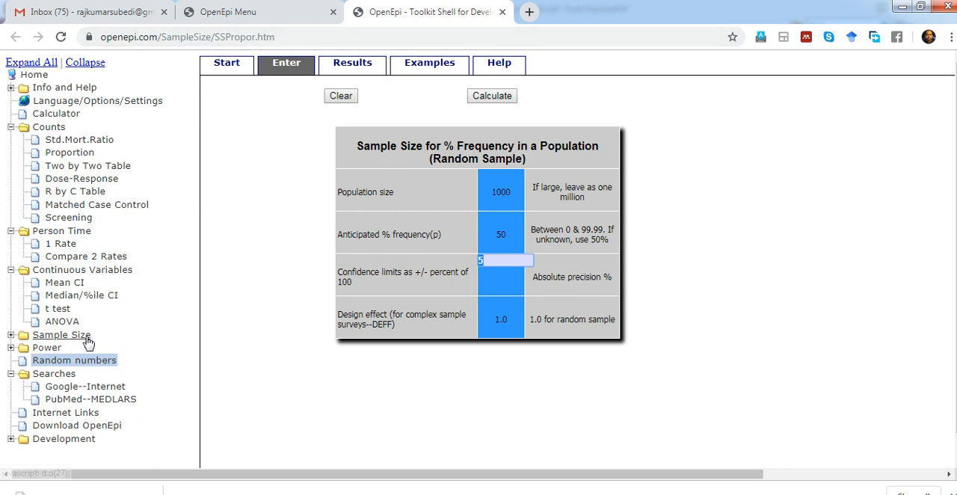
pyautogui.moveTo(459, 166)
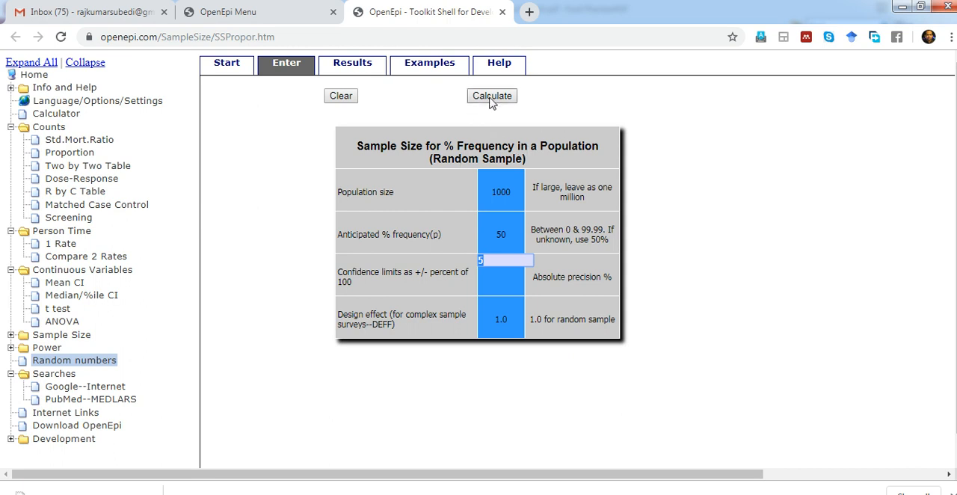
# Calculate the sample size: 278 at 95% confidence, up to 603 at 99.99%
pyautogui.click(491, 96)
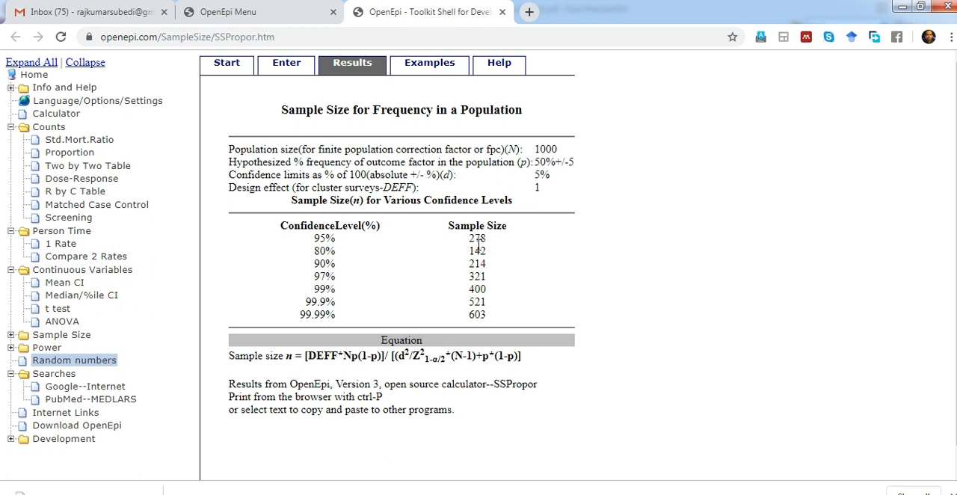
pyautogui.moveTo(490, 246)
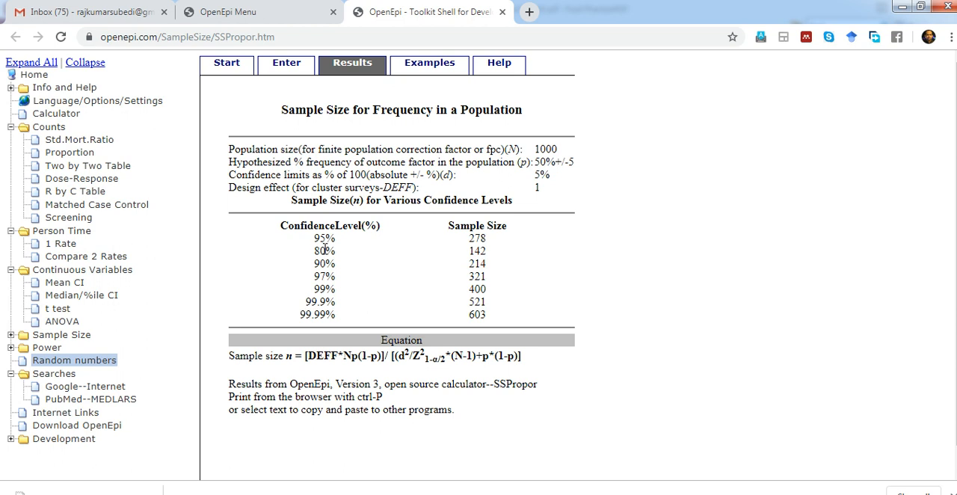
pyautogui.moveTo(321, 302)
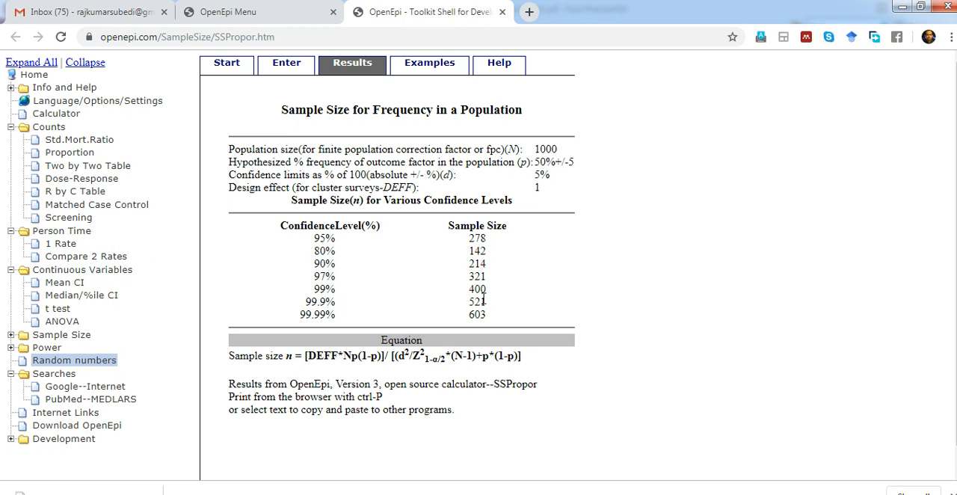
pyautogui.moveTo(241, 302)
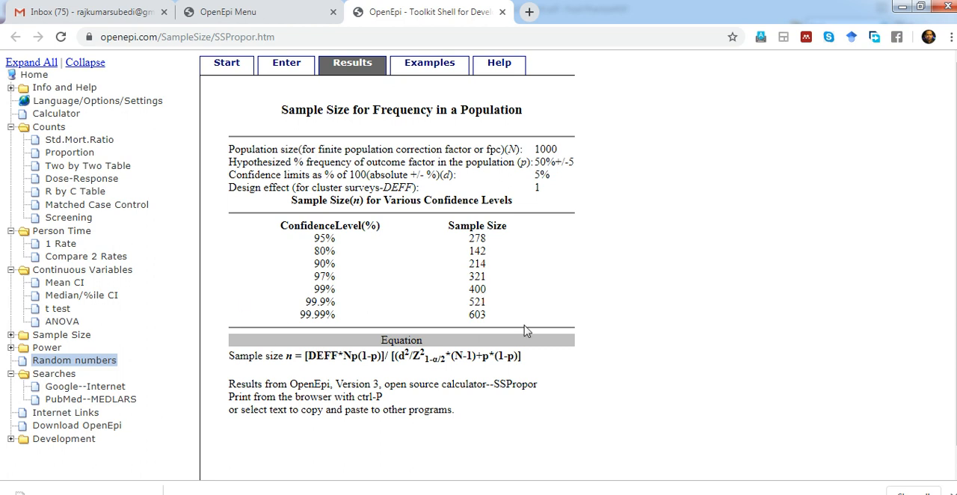
pyautogui.moveTo(75, 204)
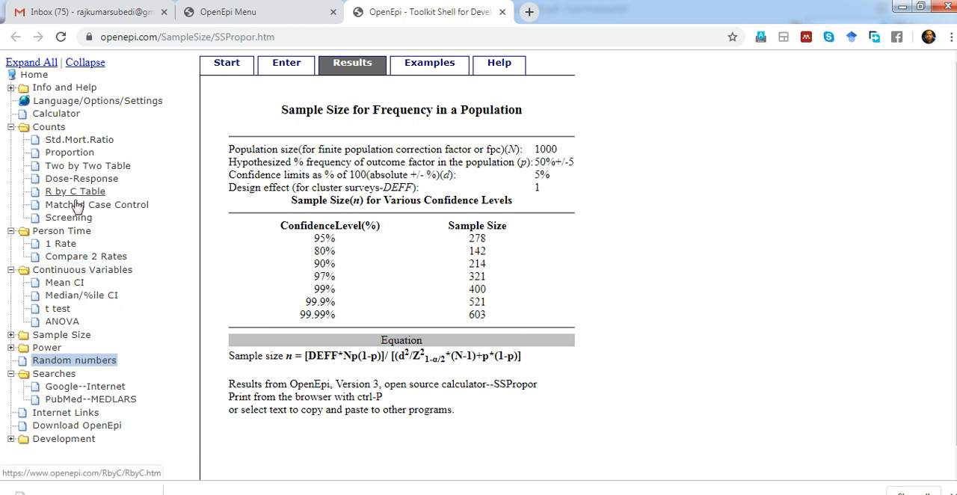
pyautogui.moveTo(68, 216)
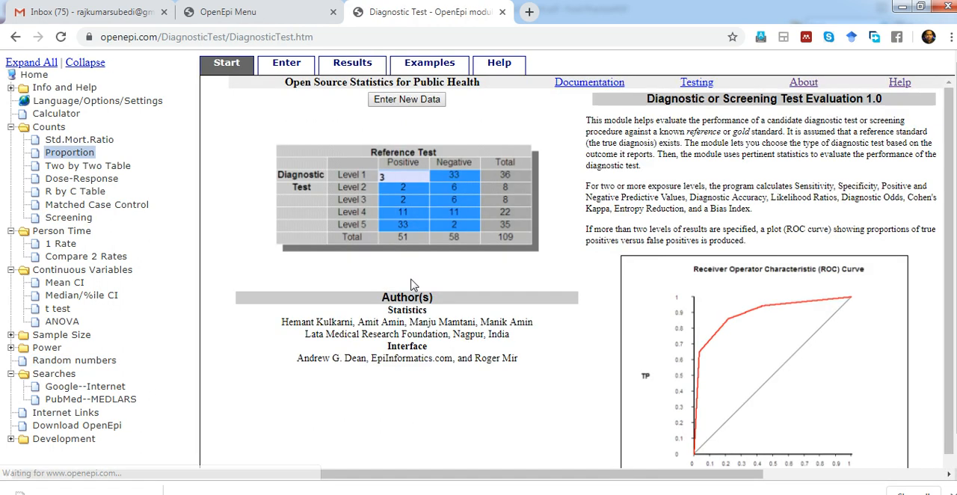
pyautogui.moveTo(503, 278)
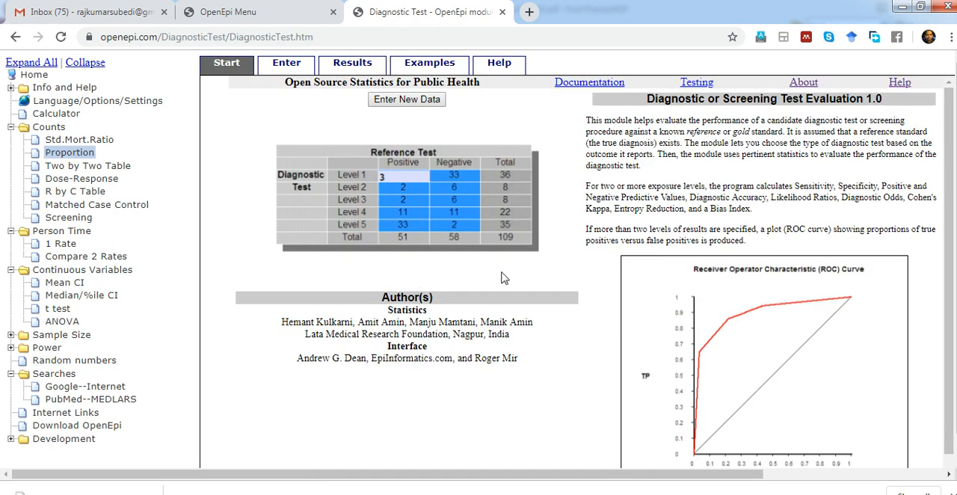
pyautogui.moveTo(557, 220)
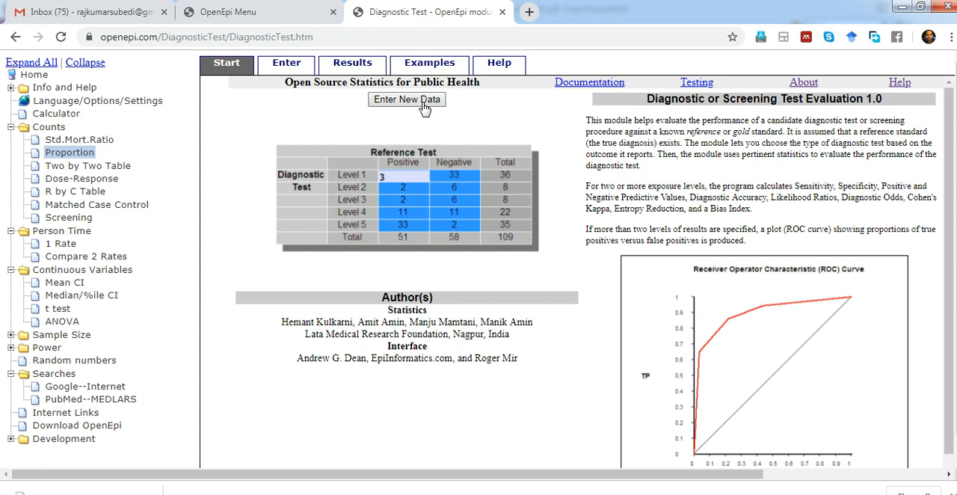
# Start a new diagnostic test table with 2 possible test outcomes
pyautogui.click(405, 100)
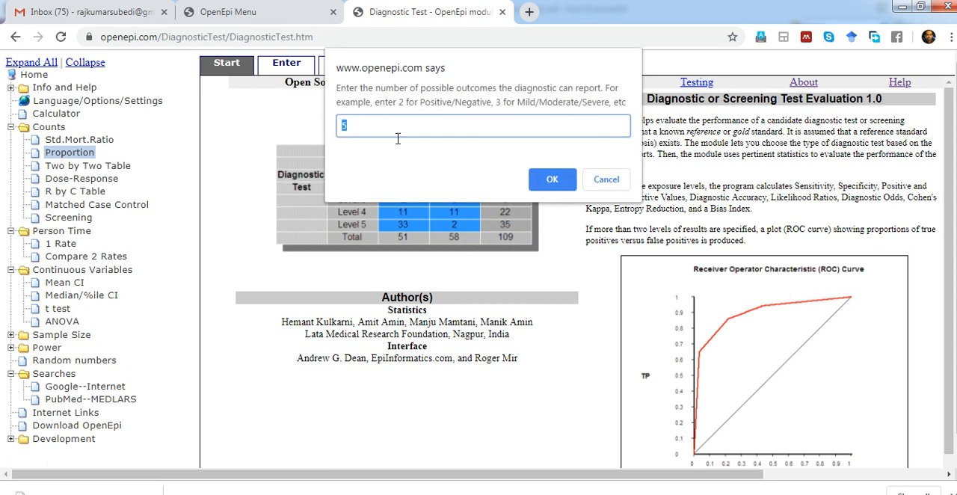
pyautogui.moveTo(361, 132)
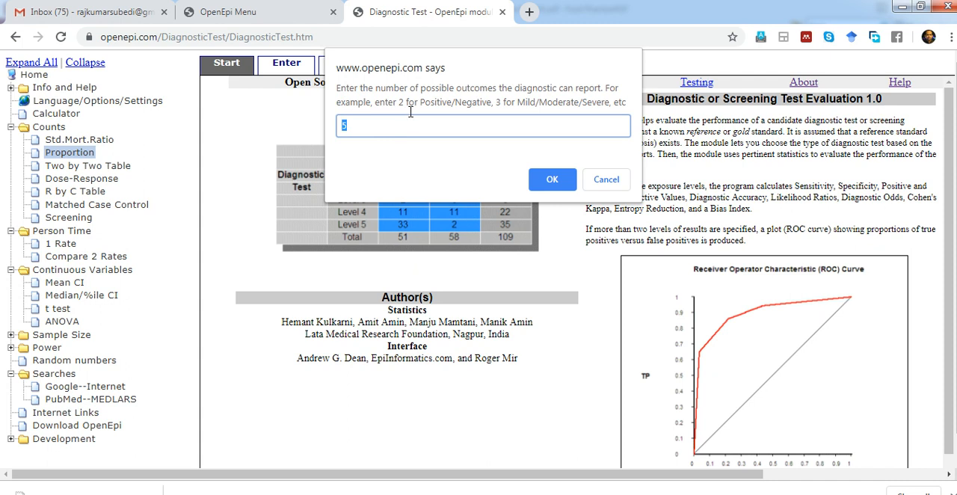
pyautogui.write('2')
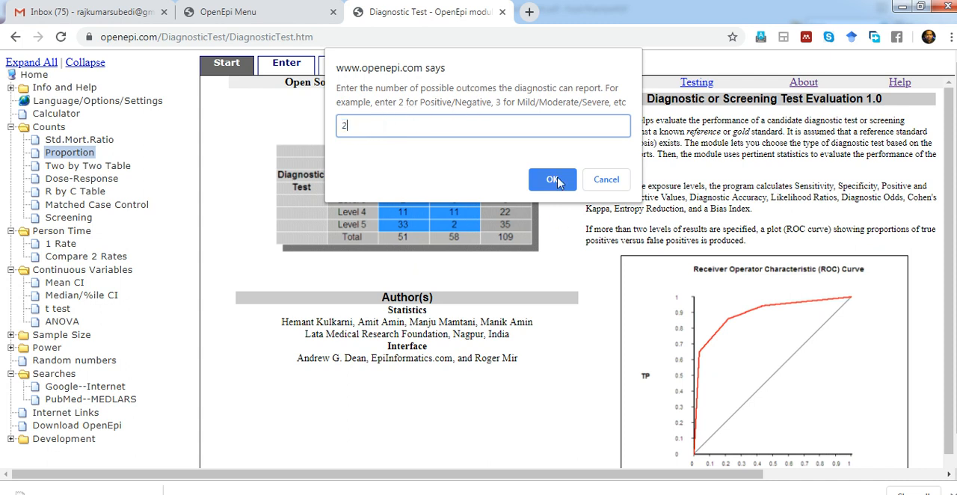
pyautogui.click(552, 179)
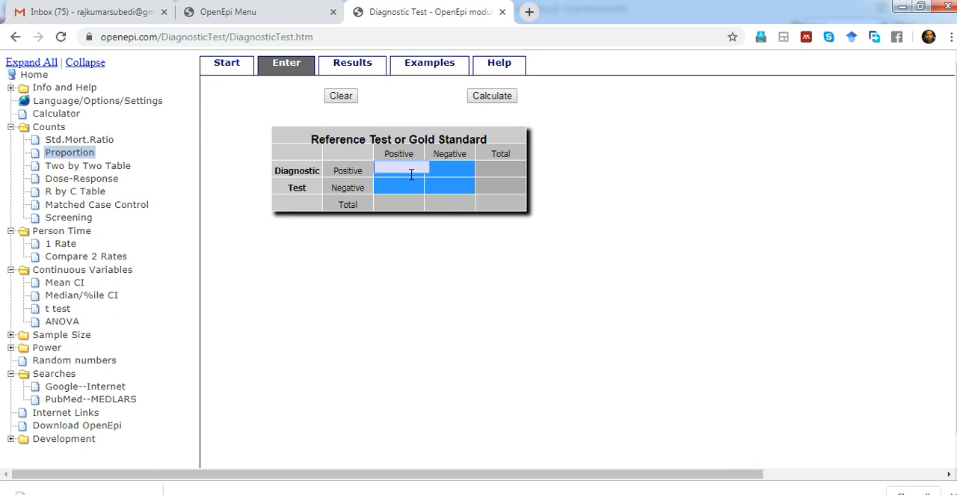
# Fill the diagnostic table cells with counts 90, 10, 5 and 99
pyautogui.write('90')
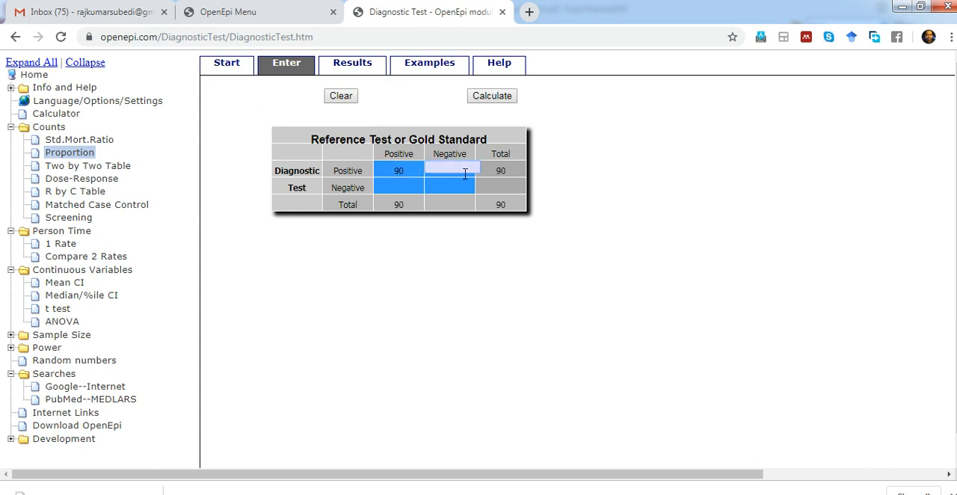
pyautogui.write('10')
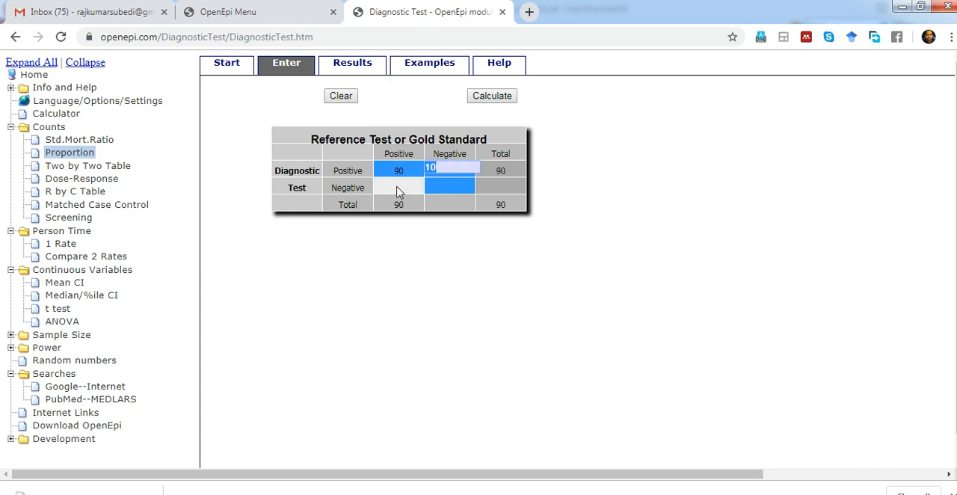
pyautogui.click(398, 185)
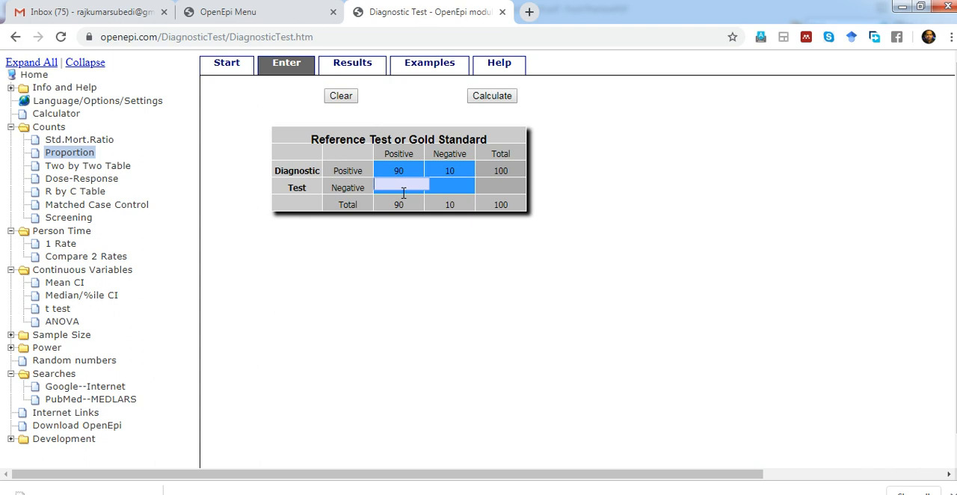
pyautogui.write('5')
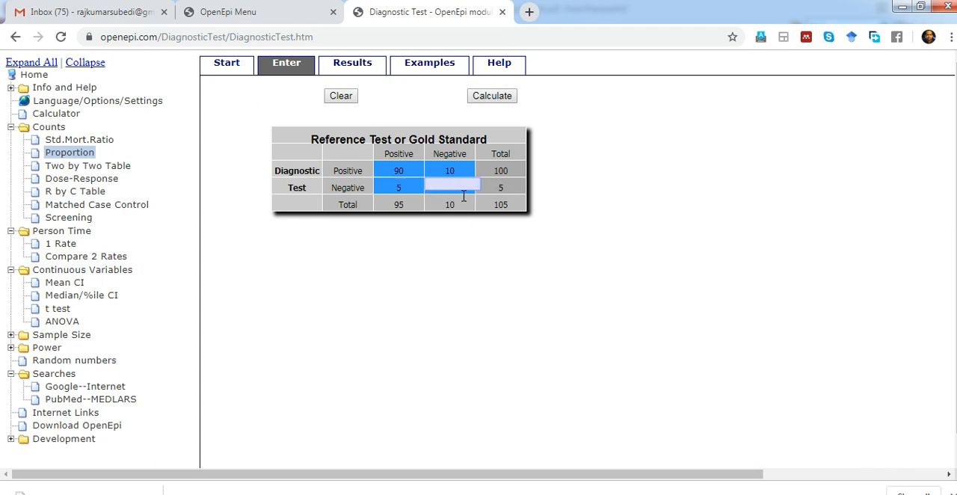
pyautogui.write('99')
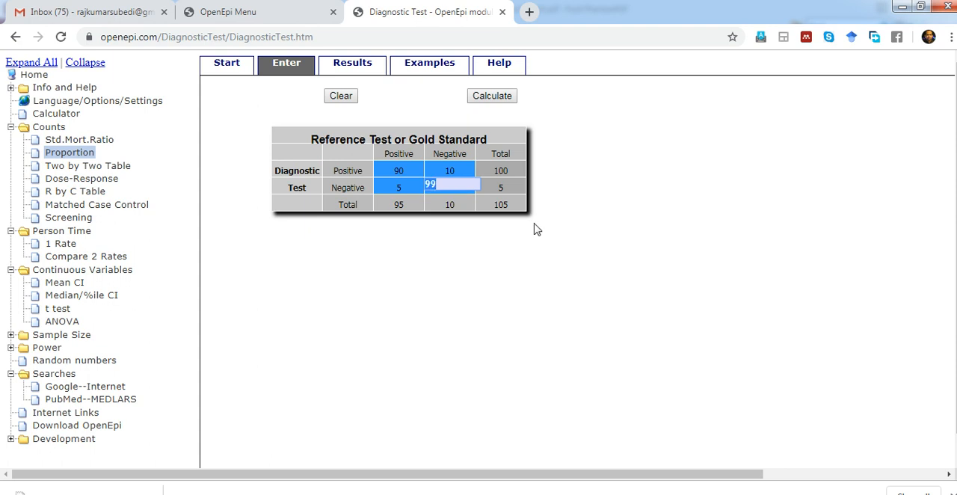
# Calculate and review sensitivity 94.74%, specificity 90.83% and diagnostic accuracy 92.65%
pyautogui.click(491, 95)
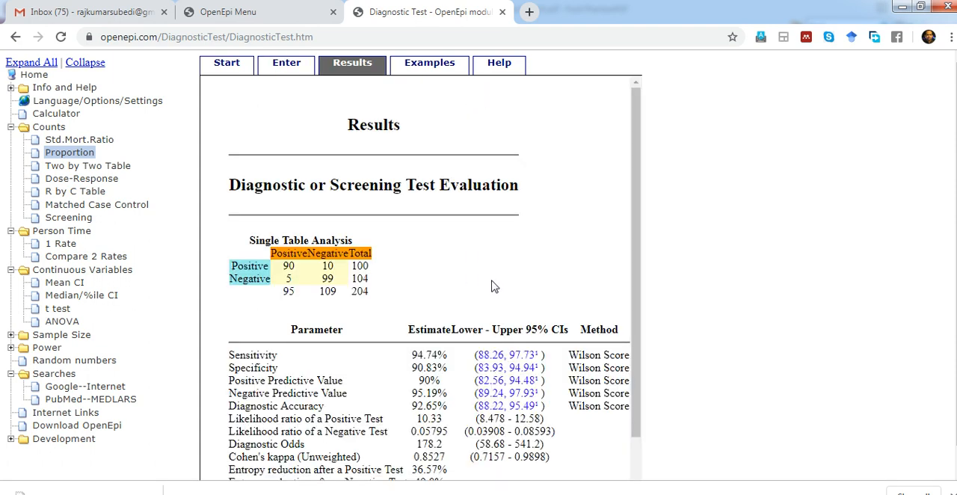
pyautogui.scroll(-3)
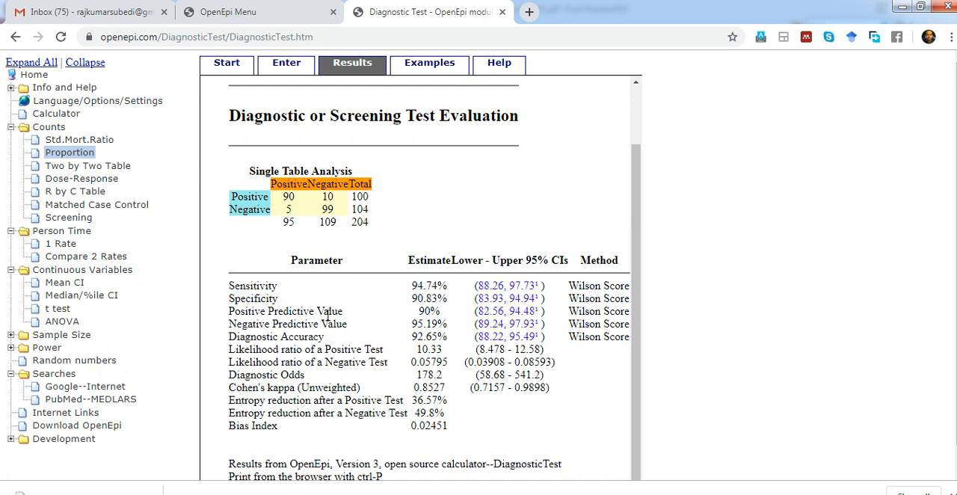
pyautogui.moveTo(334, 329)
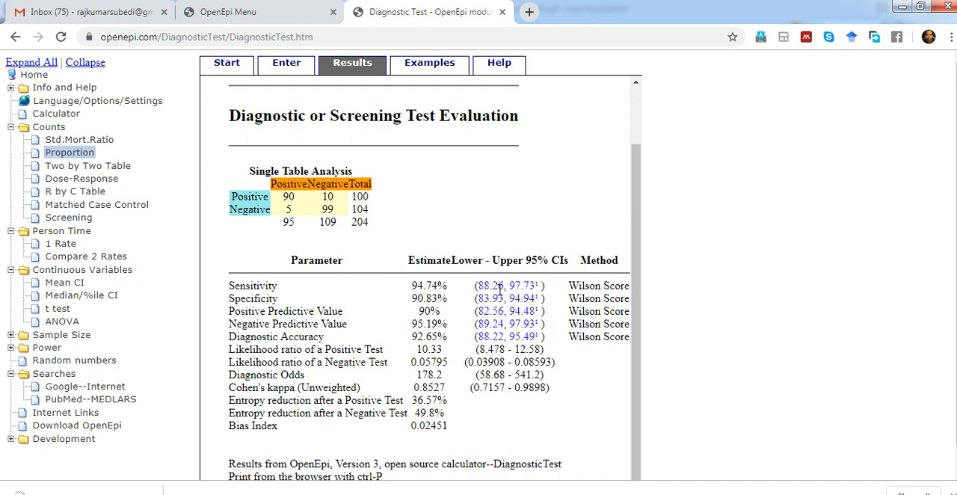
pyautogui.moveTo(298, 145)
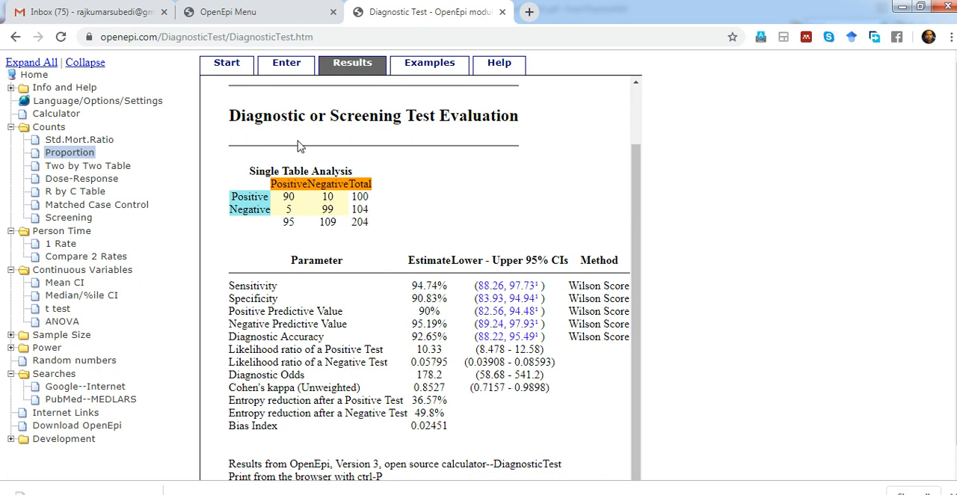
pyautogui.moveTo(178, 212)
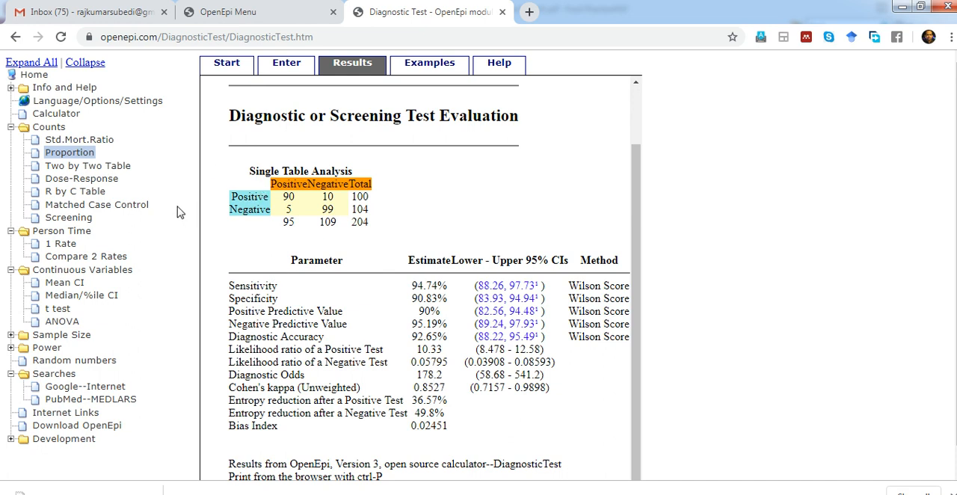
pyautogui.moveTo(196, 215)
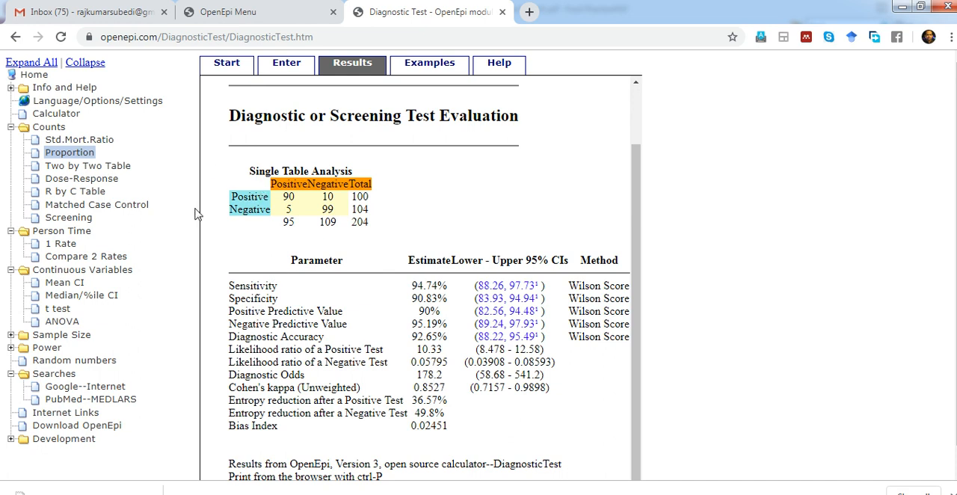
pyautogui.moveTo(62, 243)
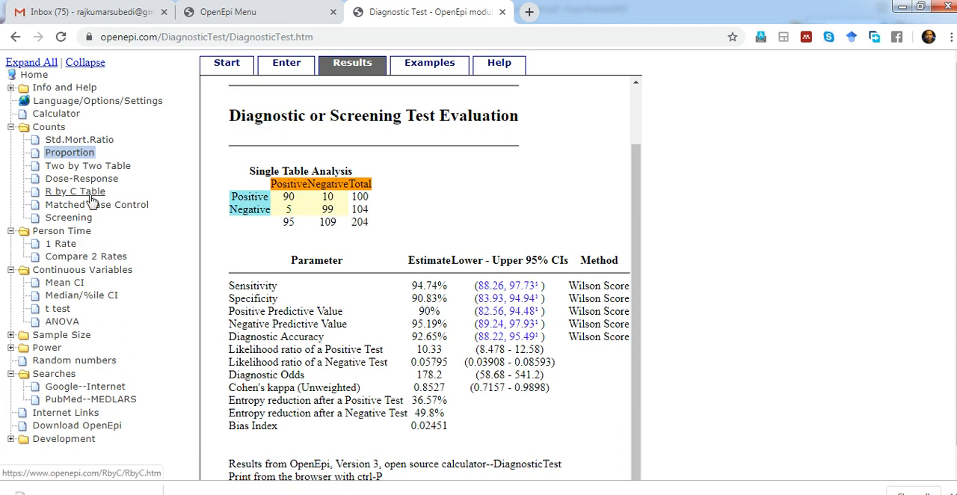
pyautogui.moveTo(82, 178)
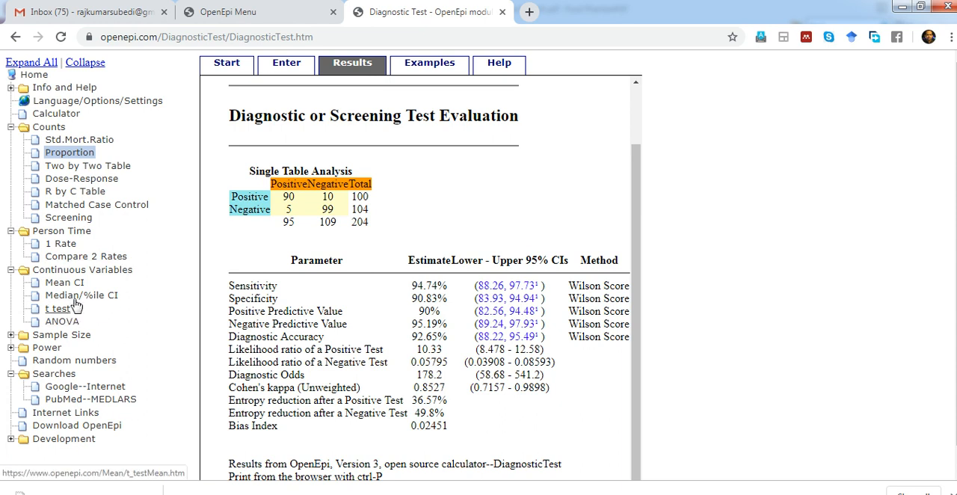
pyautogui.moveTo(148, 310)
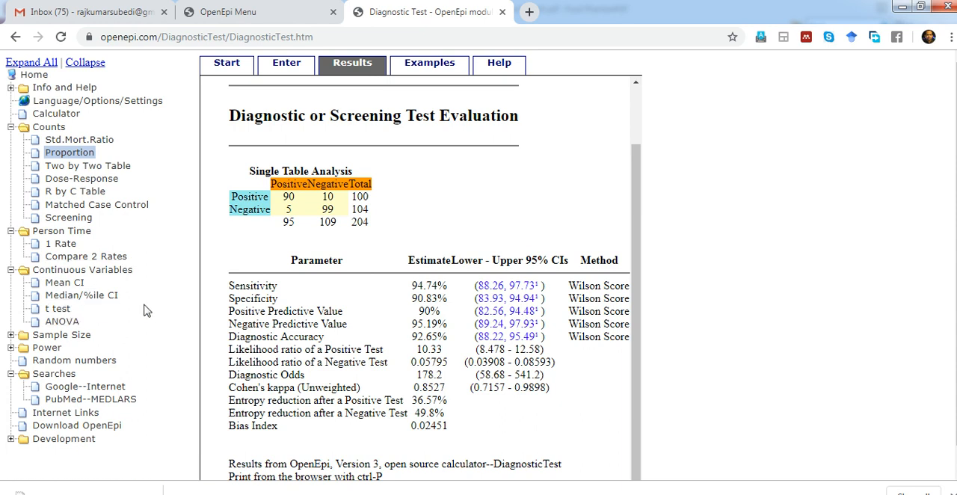
pyautogui.moveTo(62, 283)
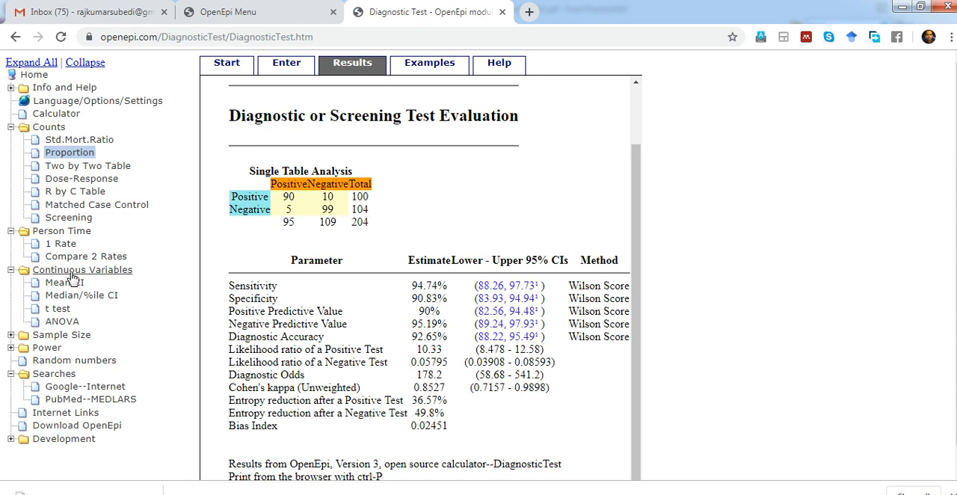
pyautogui.moveTo(64, 283)
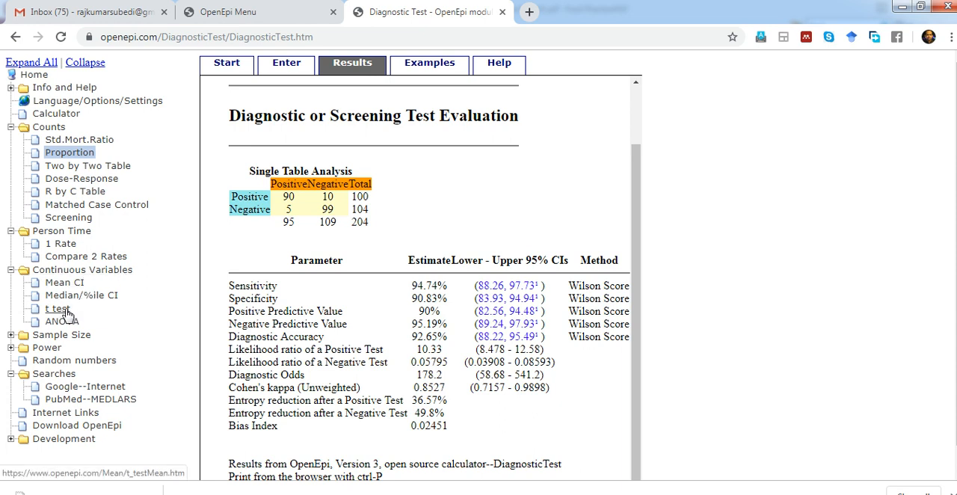
# Open the two-sample t test form and set sample sizes 100 and 200
pyautogui.click(53, 308)
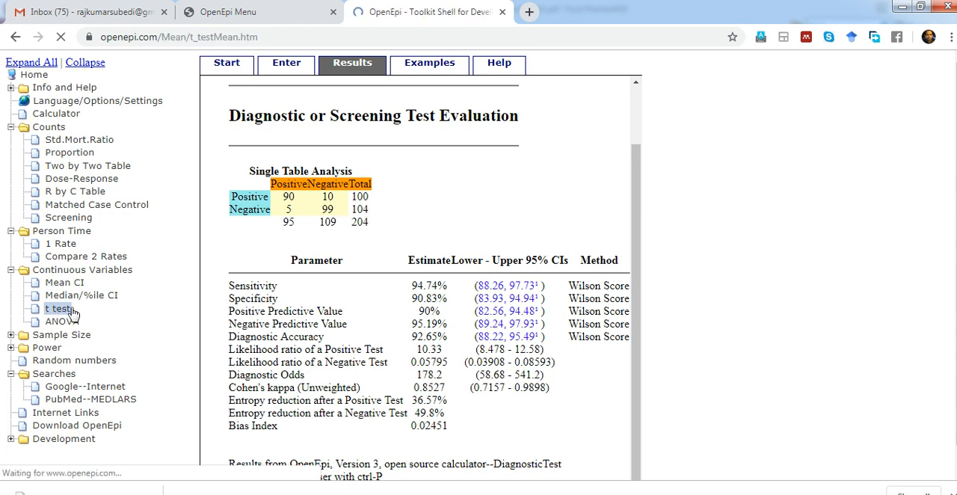
pyautogui.click(58, 307)
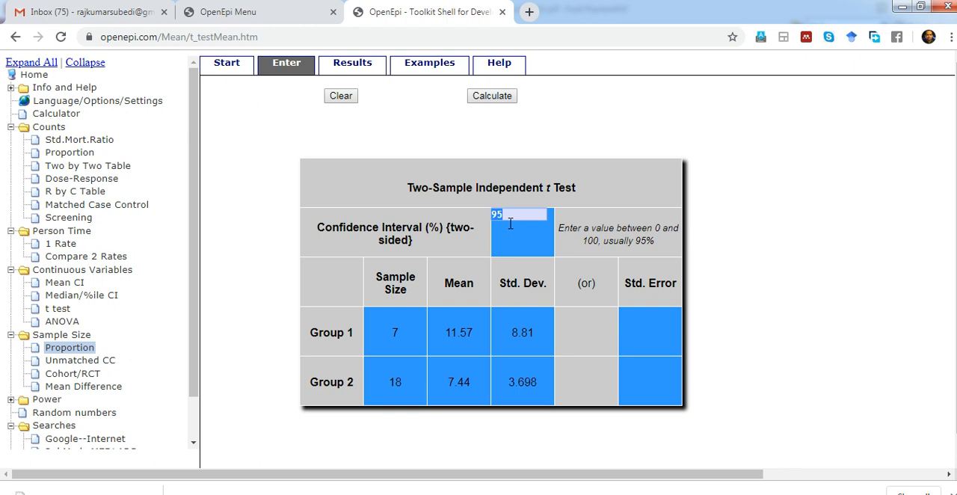
pyautogui.click(394, 331)
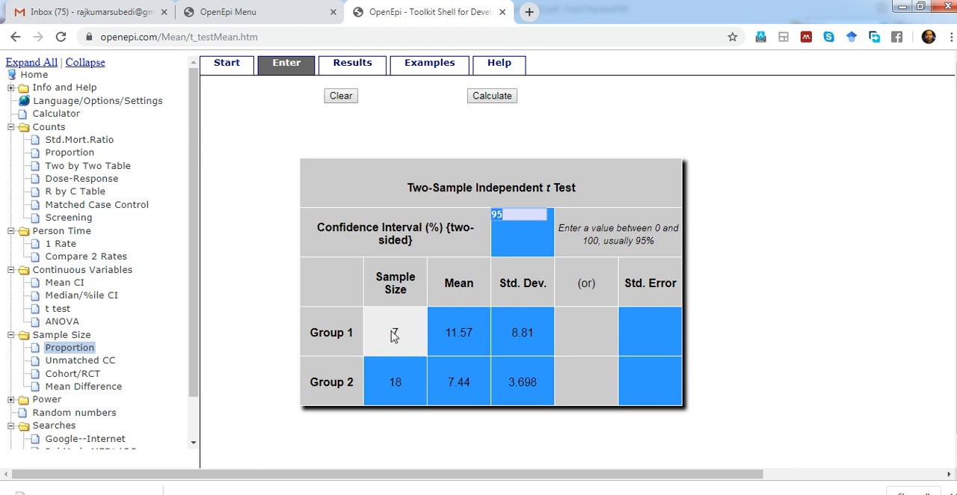
pyautogui.write('7')
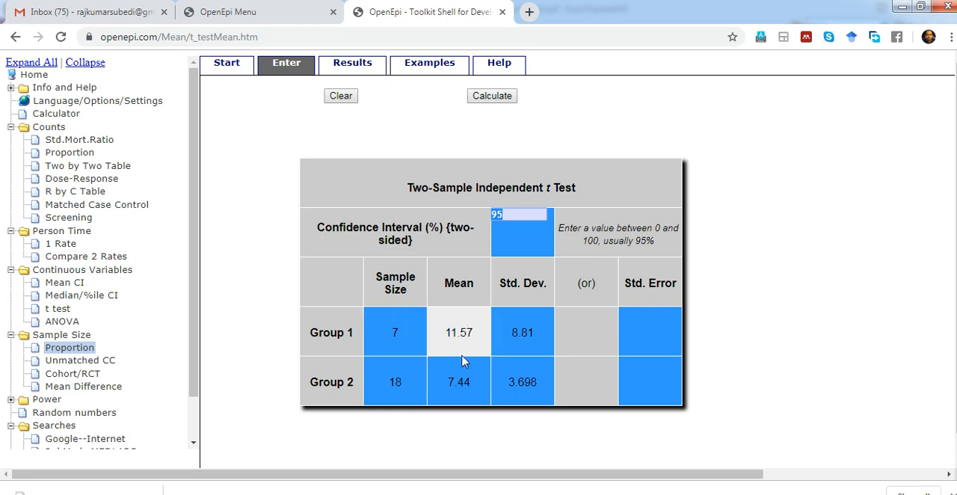
pyautogui.click(395, 332)
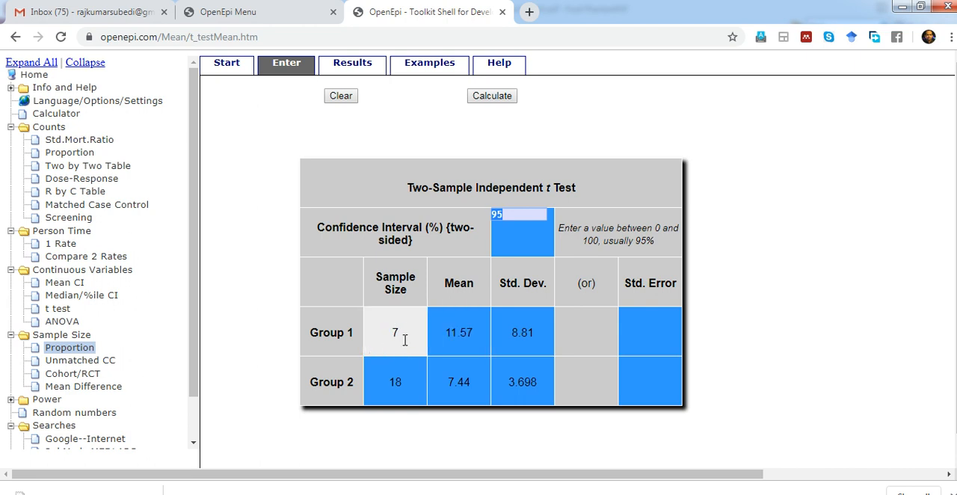
pyautogui.write('100')
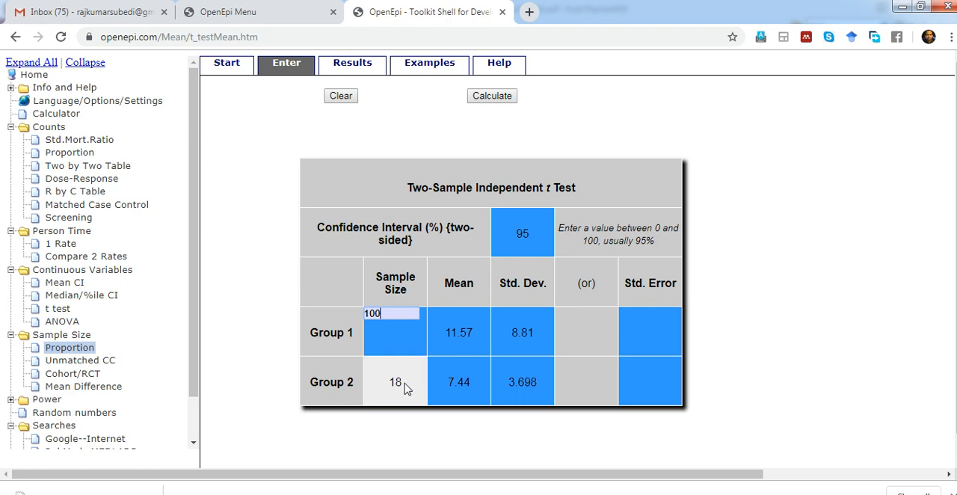
pyautogui.click(394, 383)
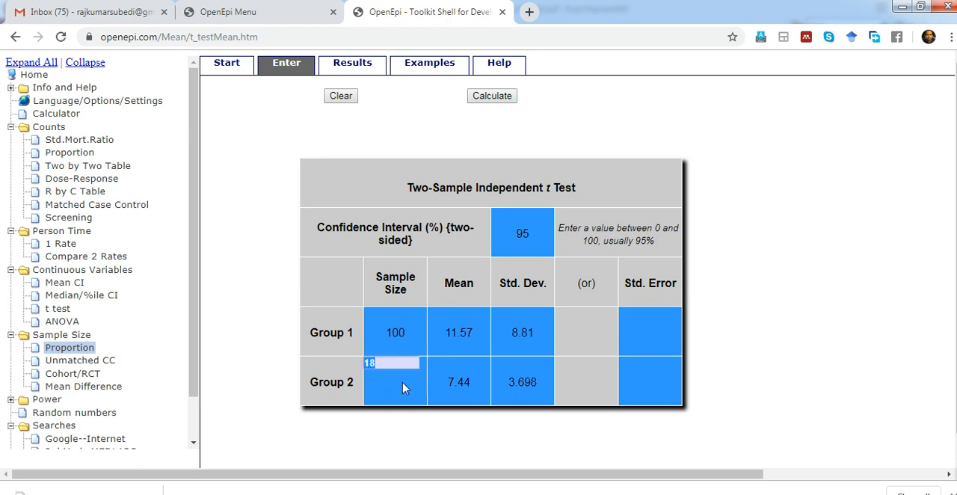
pyautogui.write('200')
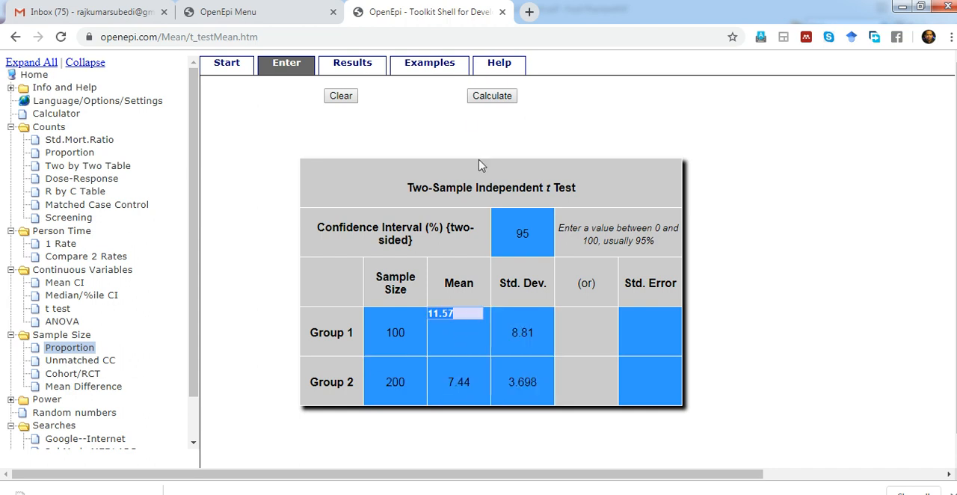
# Compute the t test and read results: t 5.70669, mean difference 4.13
pyautogui.click(492, 95)
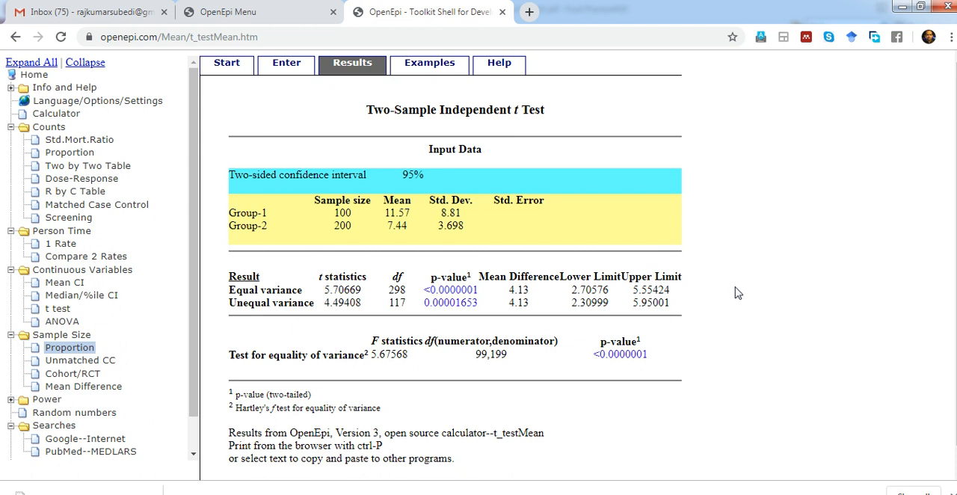
pyautogui.scroll(-3)
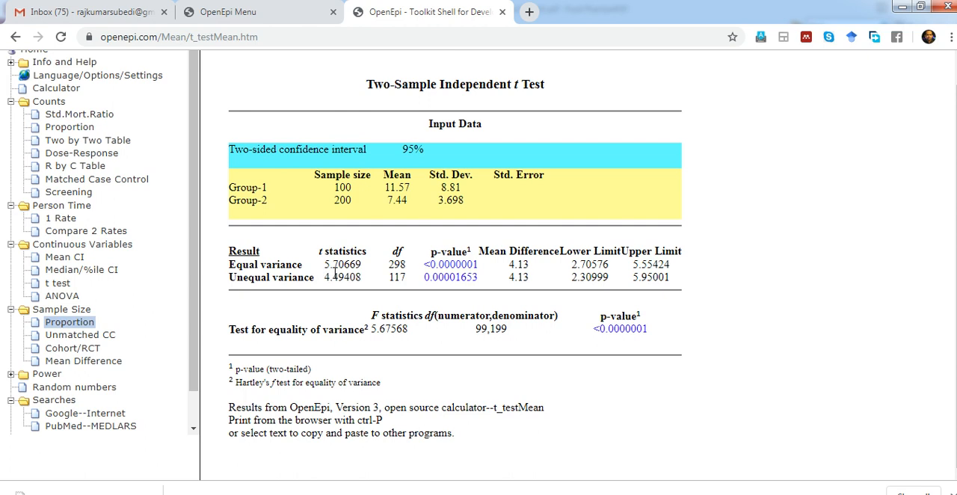
pyautogui.moveTo(536, 281)
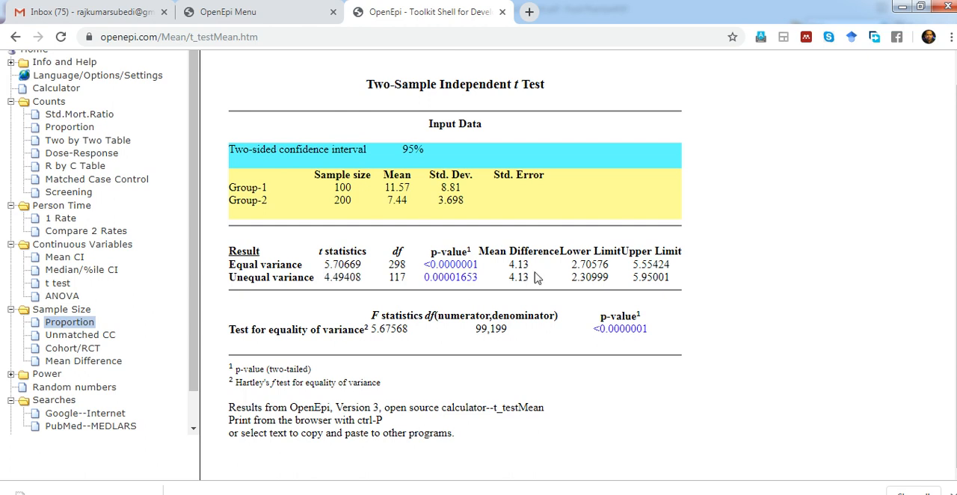
pyautogui.moveTo(588, 276)
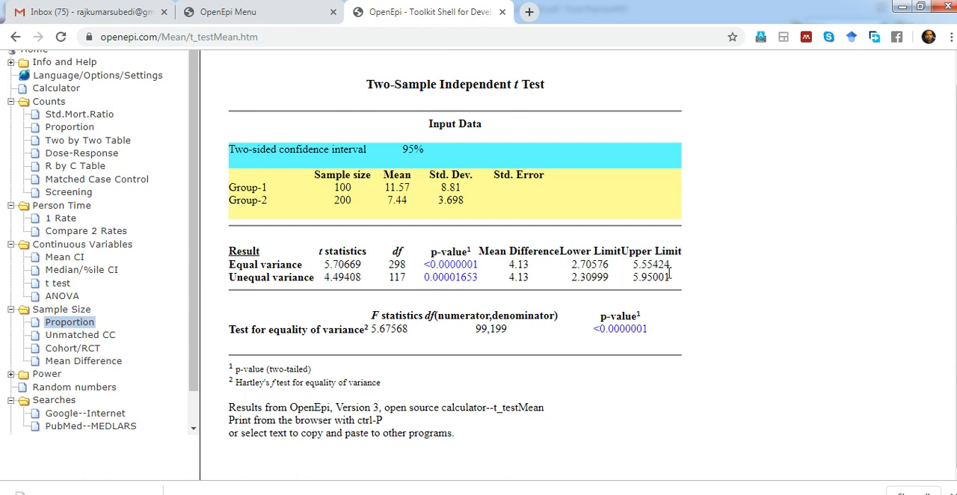
pyautogui.moveTo(525, 351)
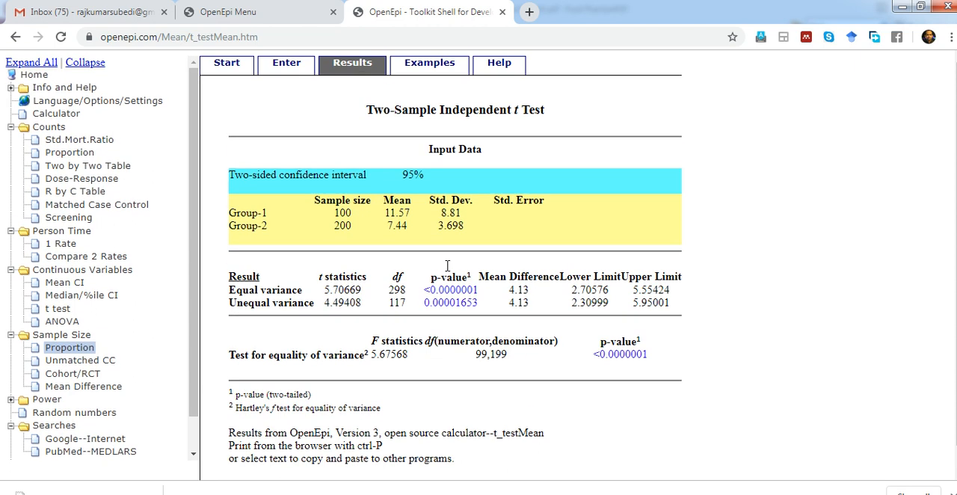
pyautogui.moveTo(197, 254)
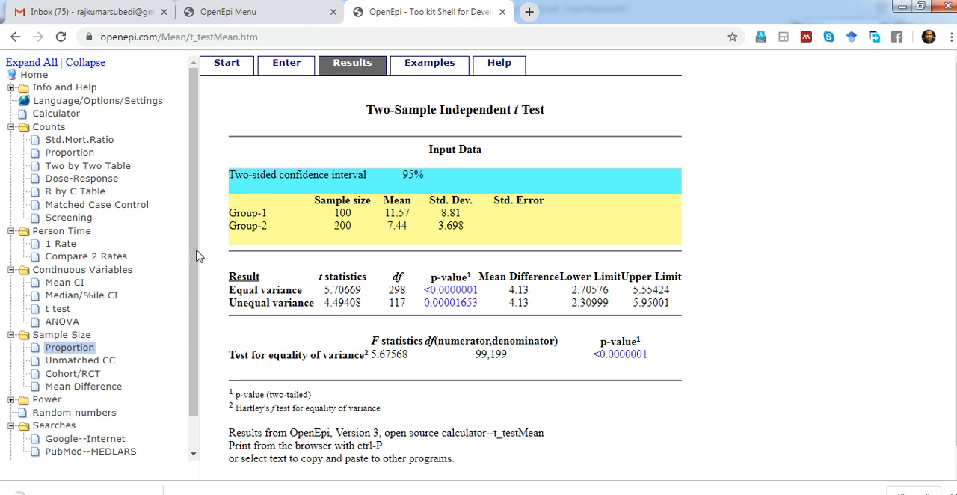
pyautogui.scroll(-3)
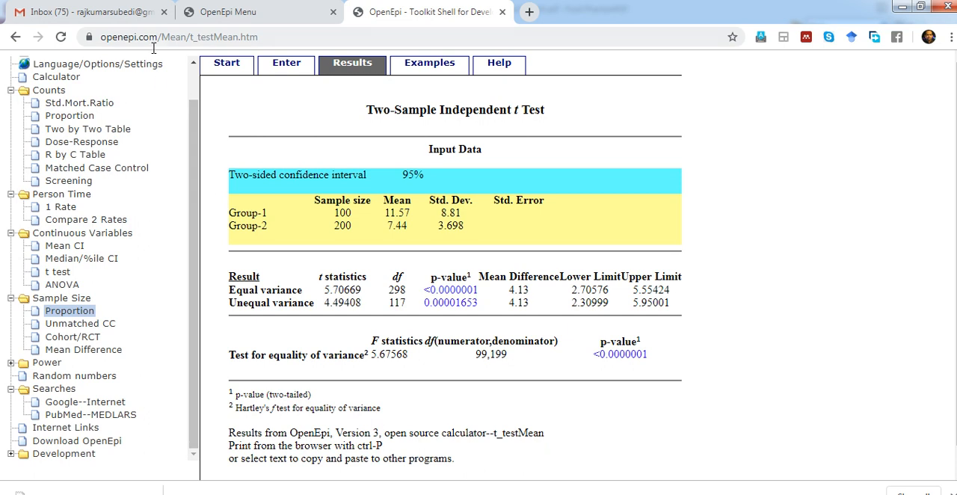
pyautogui.moveTo(607, 253)
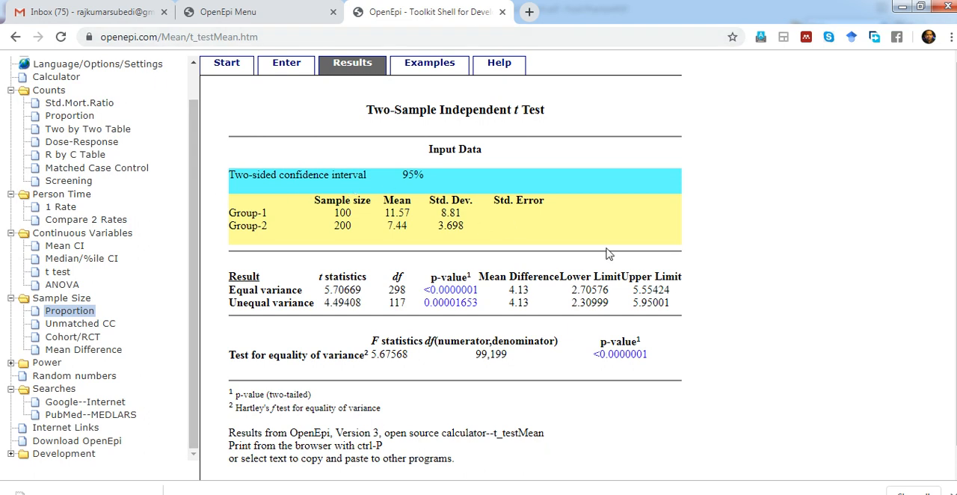
pyautogui.scroll(-3)
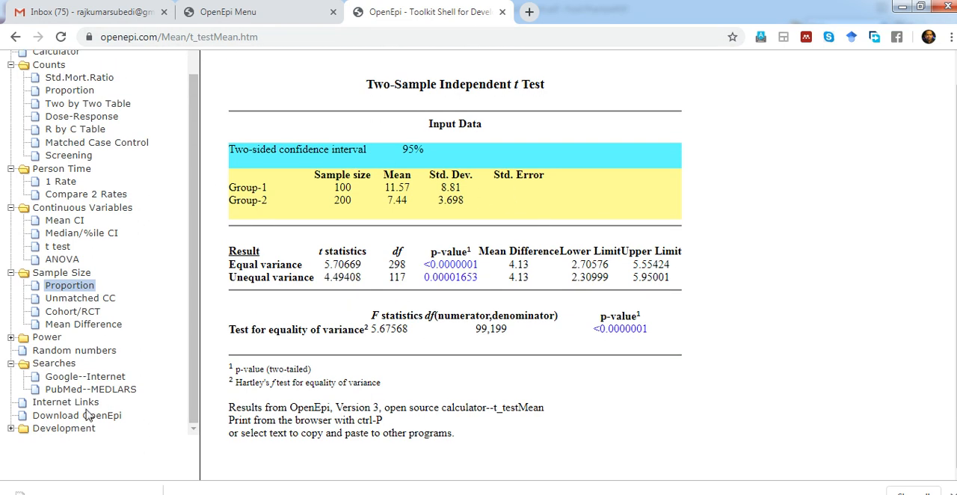
pyautogui.moveTo(91, 414)
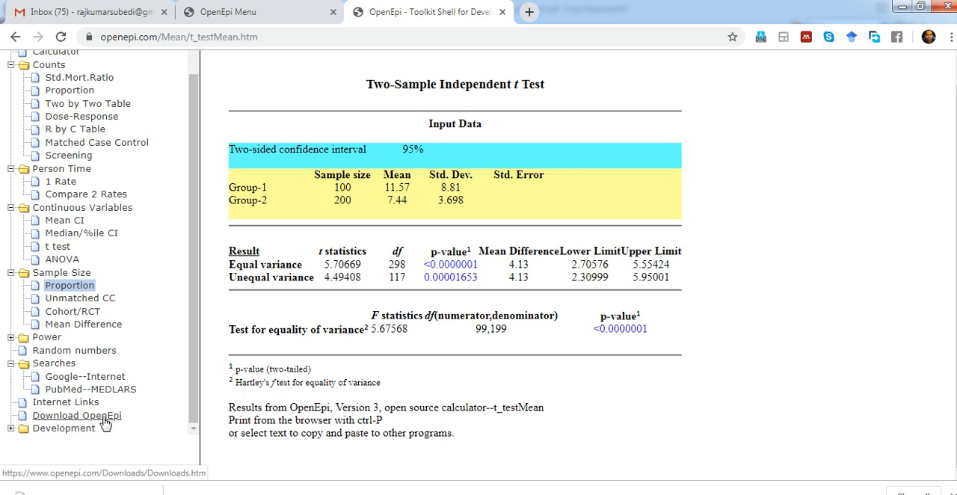
pyautogui.moveTo(112, 415)
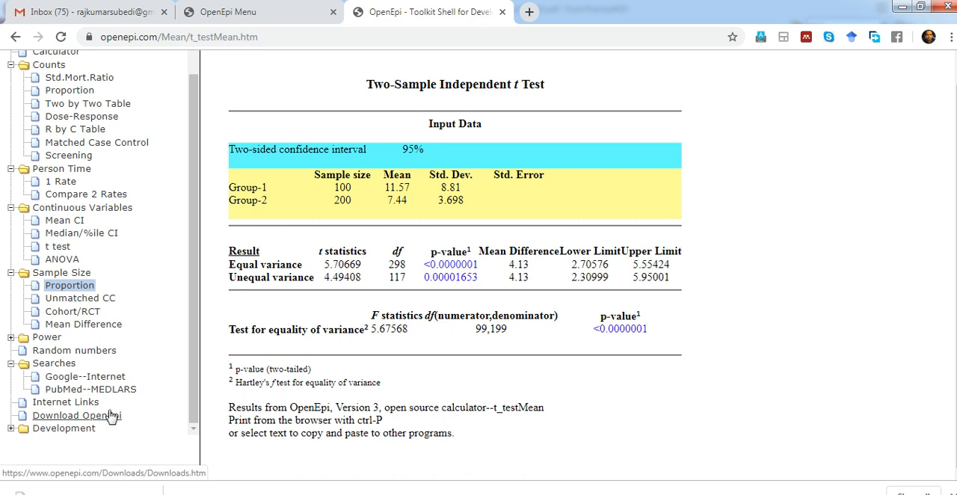
pyautogui.moveTo(167, 406)
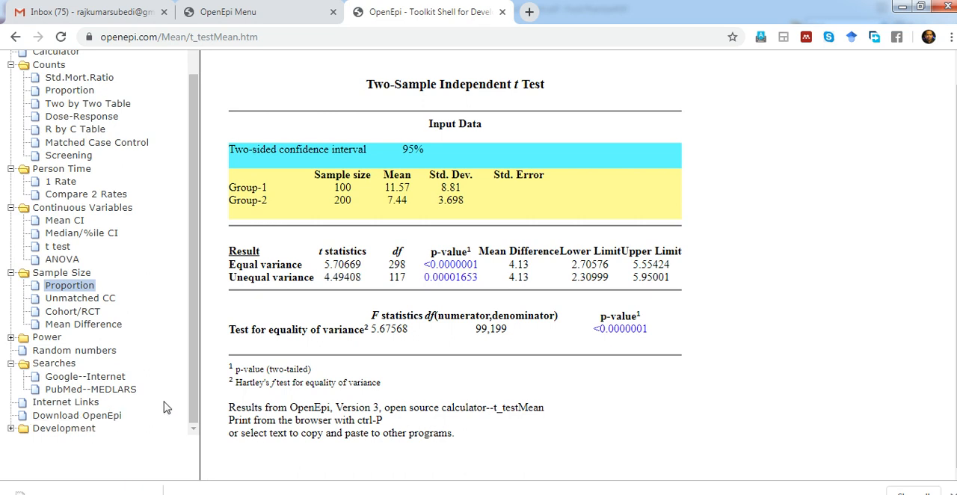
pyautogui.moveTo(172, 384)
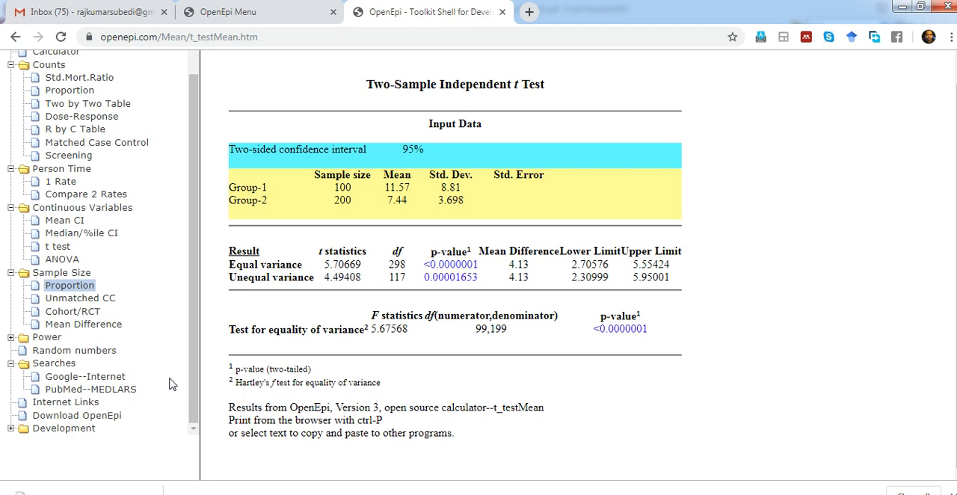
pyautogui.moveTo(230, 346)
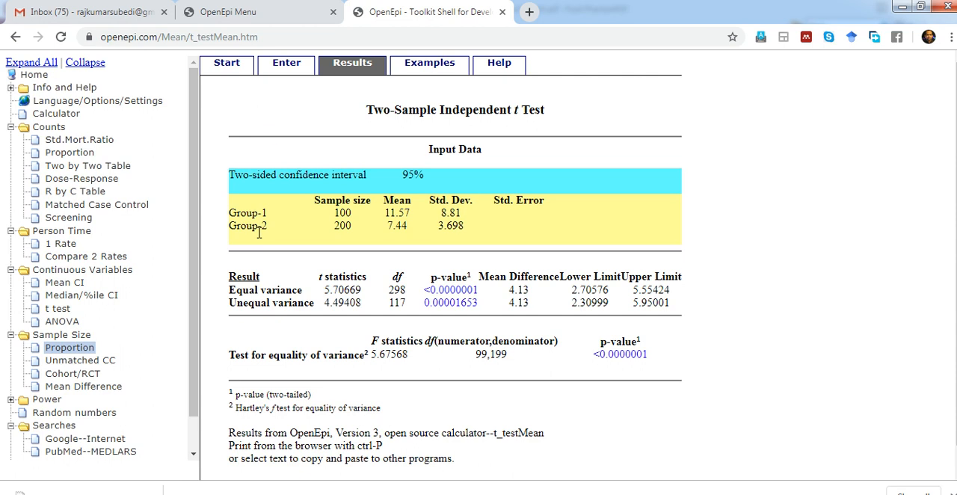
pyautogui.moveTo(660, 195)
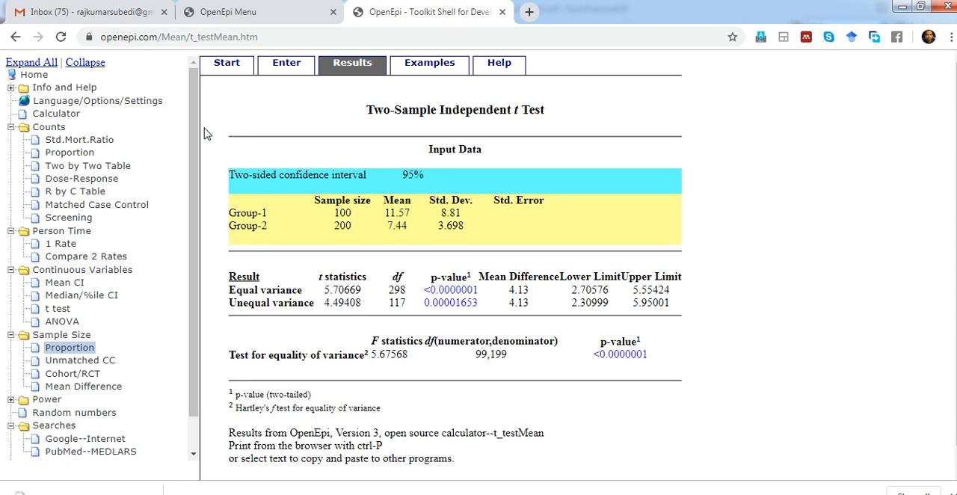
pyautogui.moveTo(177, 148)
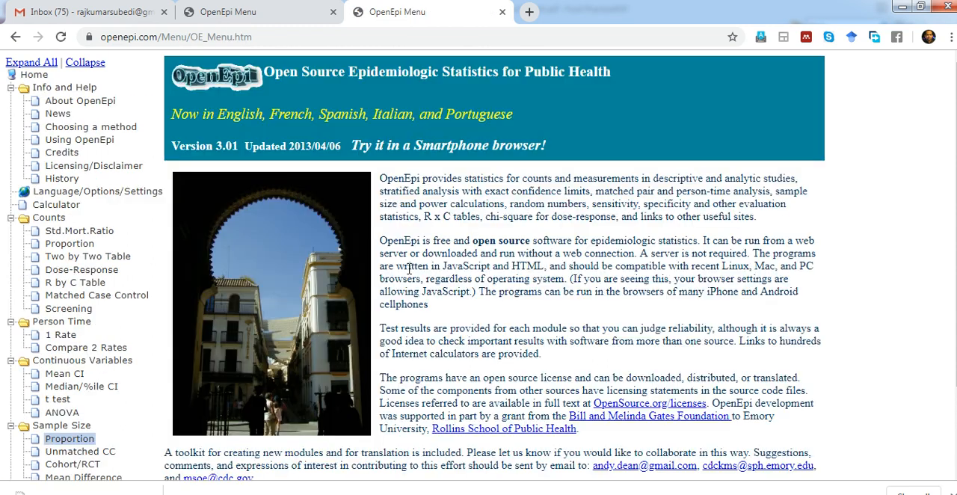
# Scroll the home page to view the overview and suggested citation
pyautogui.scroll(-3)
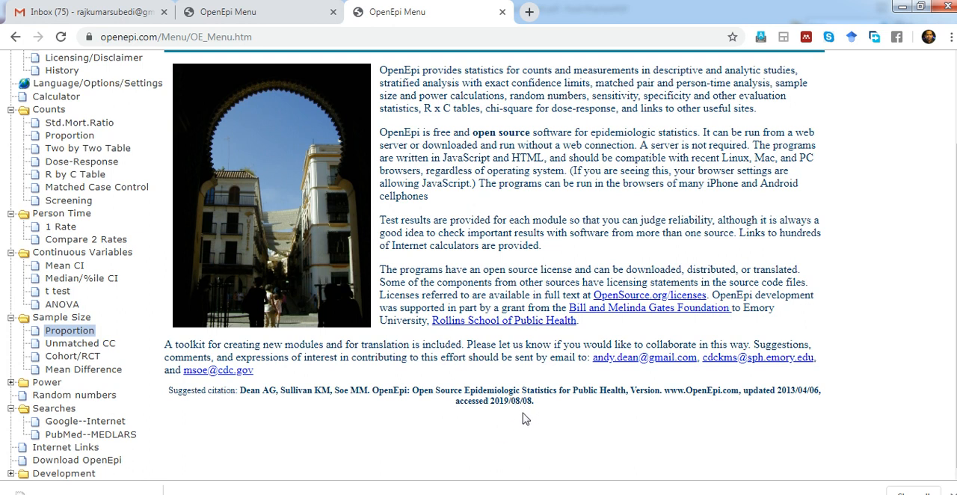
pyautogui.moveTo(490, 424)
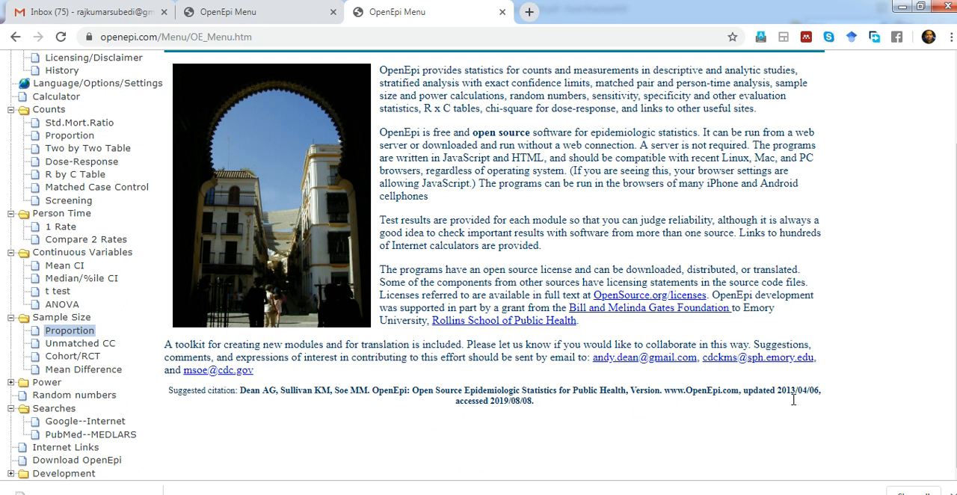
pyautogui.moveTo(773, 385)
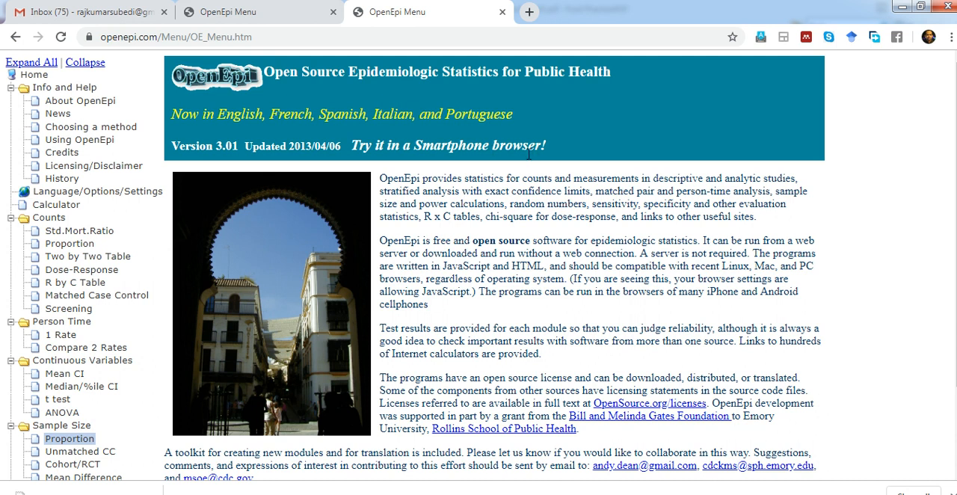
pyautogui.moveTo(223, 126)
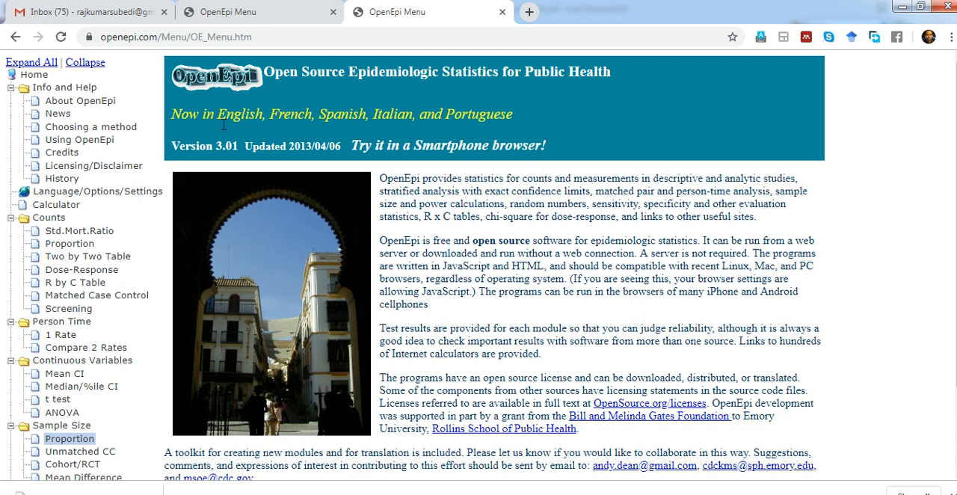
pyautogui.moveTo(511, 160)
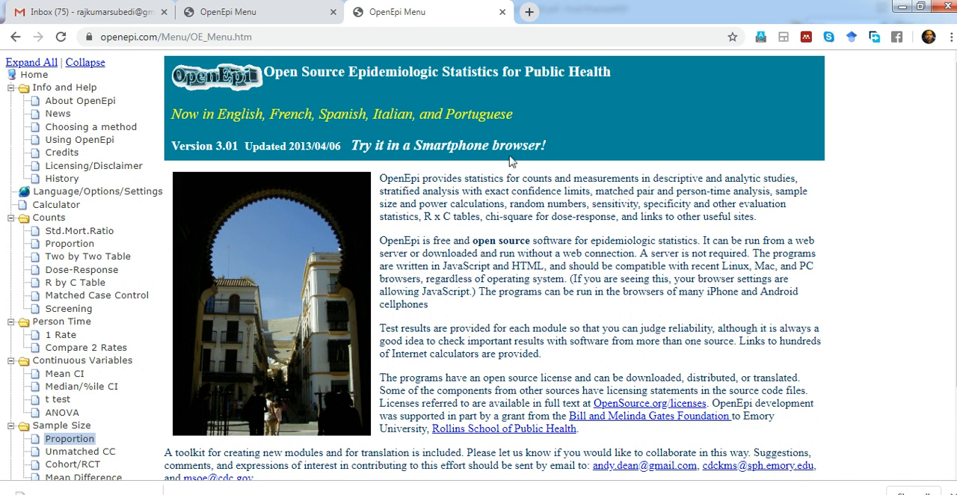
pyautogui.scroll(-3)
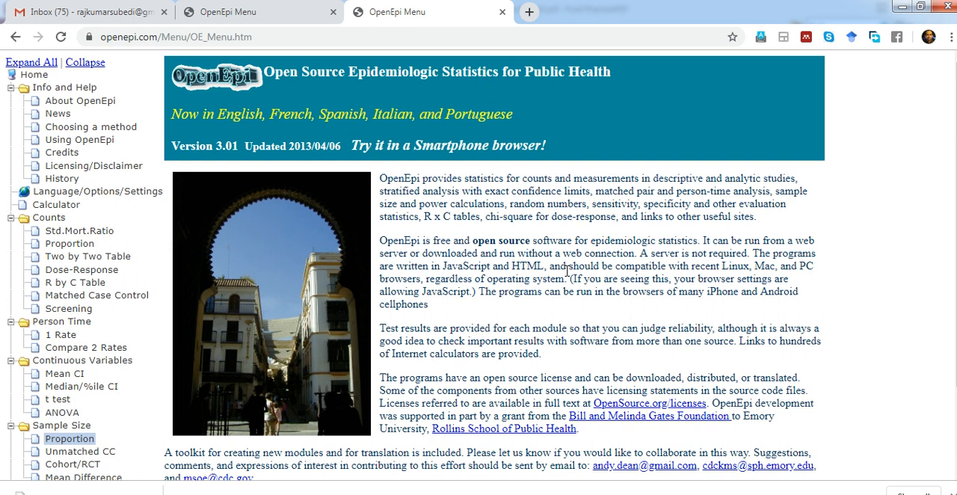
pyautogui.moveTo(568, 271)
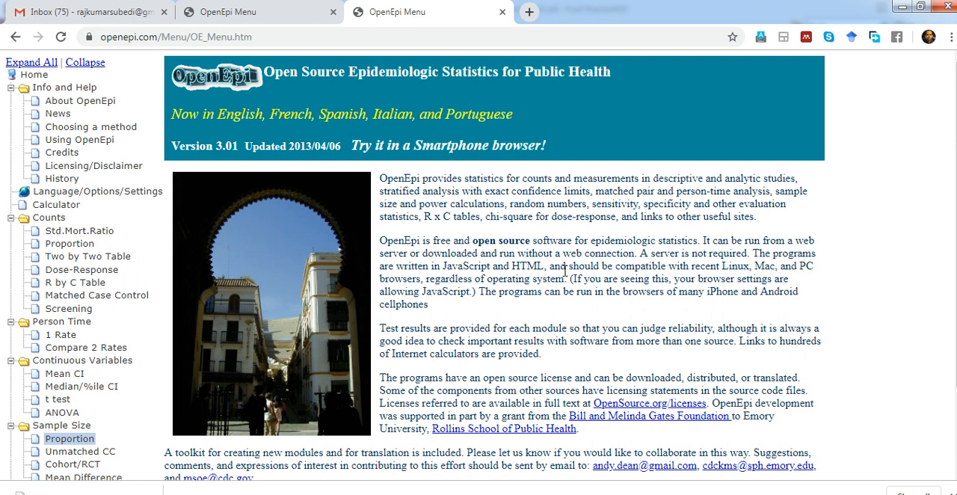
pyautogui.moveTo(853, 431)
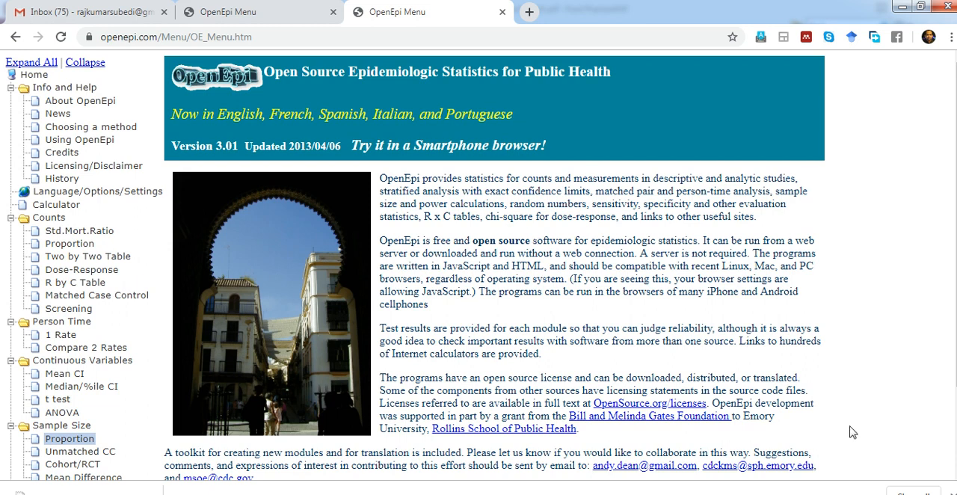